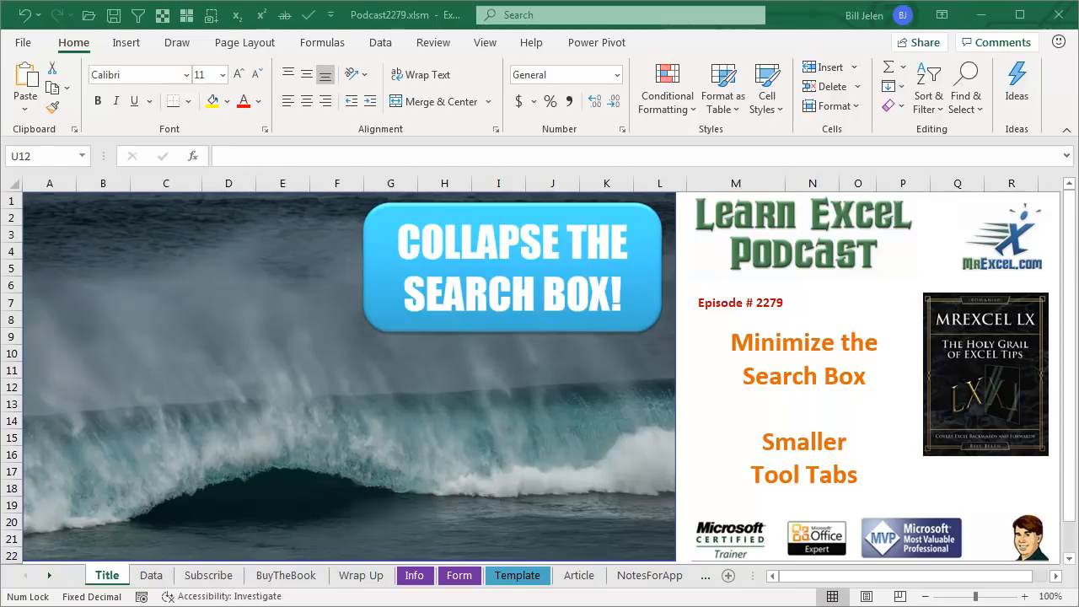
pyautogui.moveTo(162, 591)
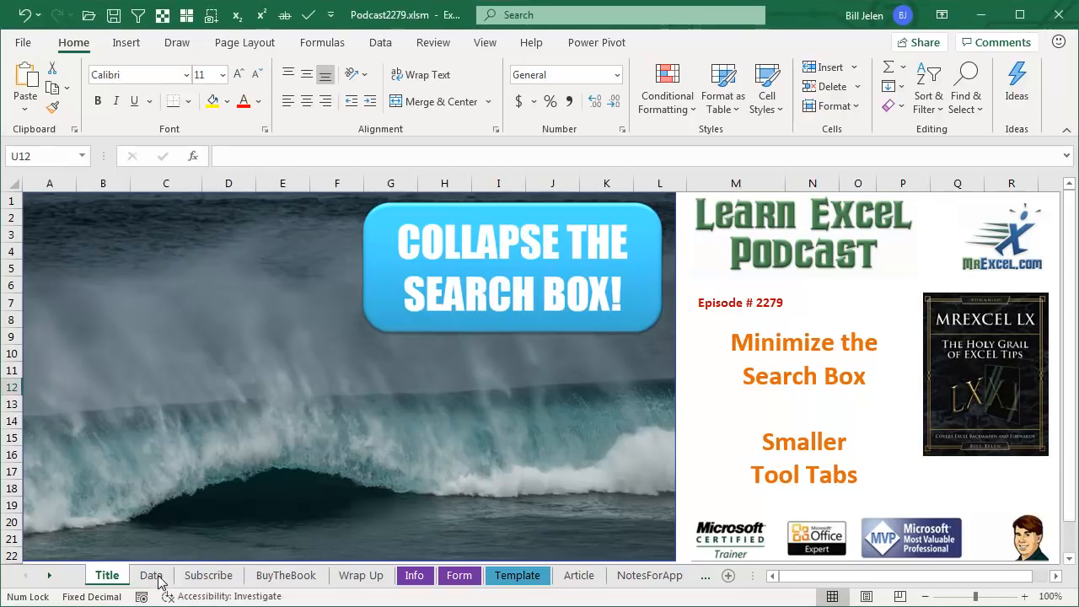
# Step: Switch to the Data sheet and show the Table Design tools for the Sales table
pyautogui.click(151, 575)
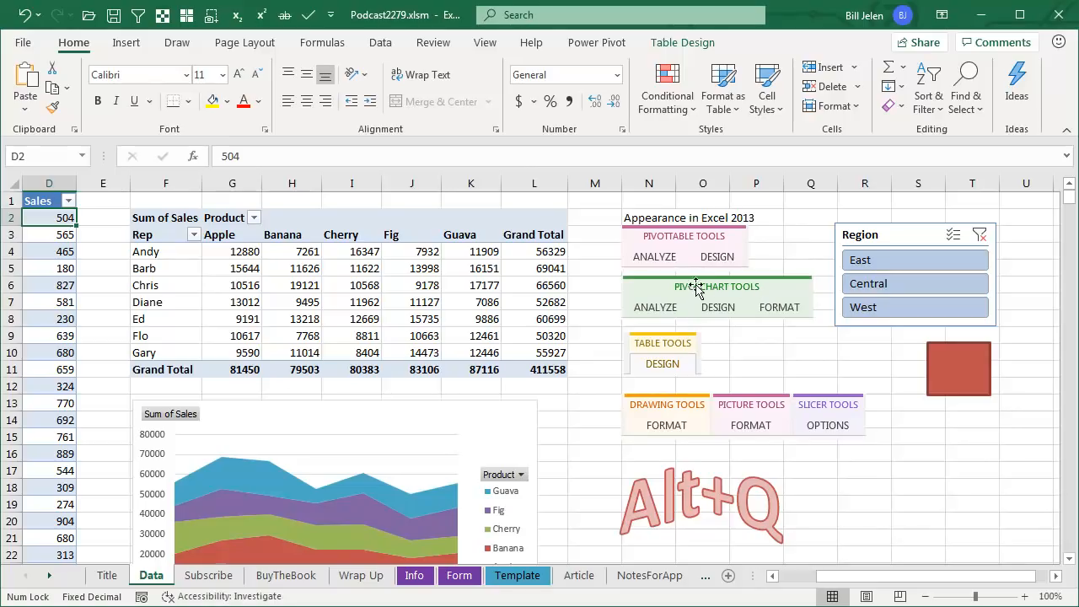
pyautogui.moveTo(692, 259)
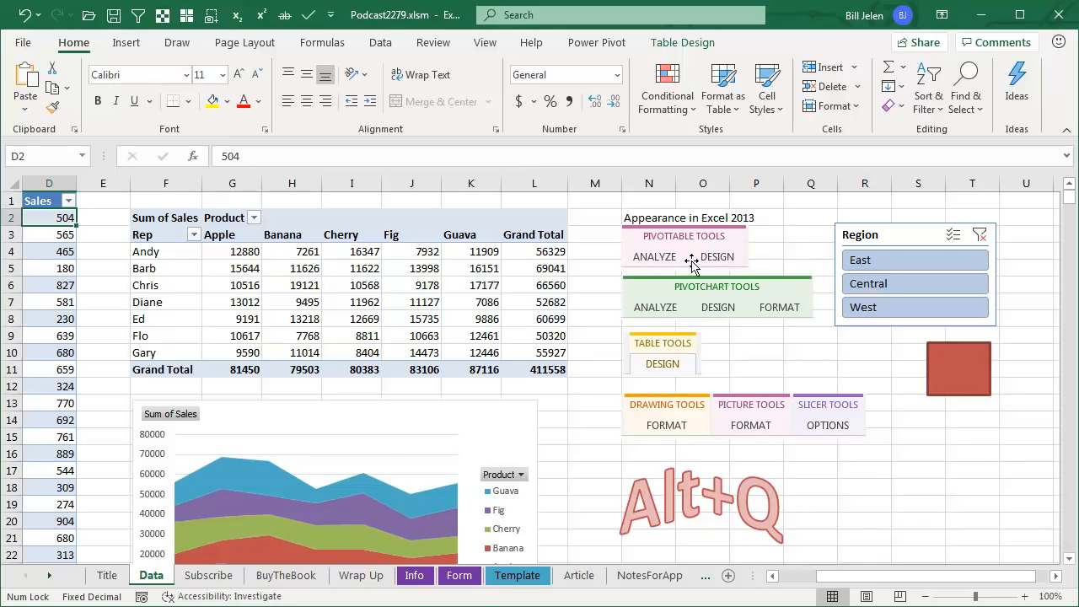
pyautogui.moveTo(692, 365)
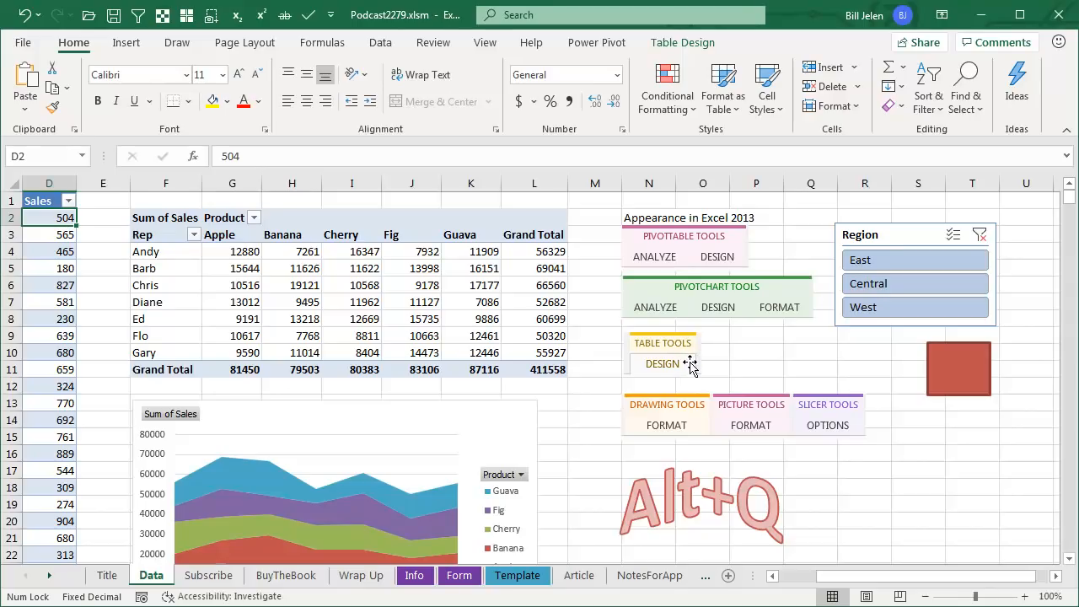
pyautogui.moveTo(690, 347)
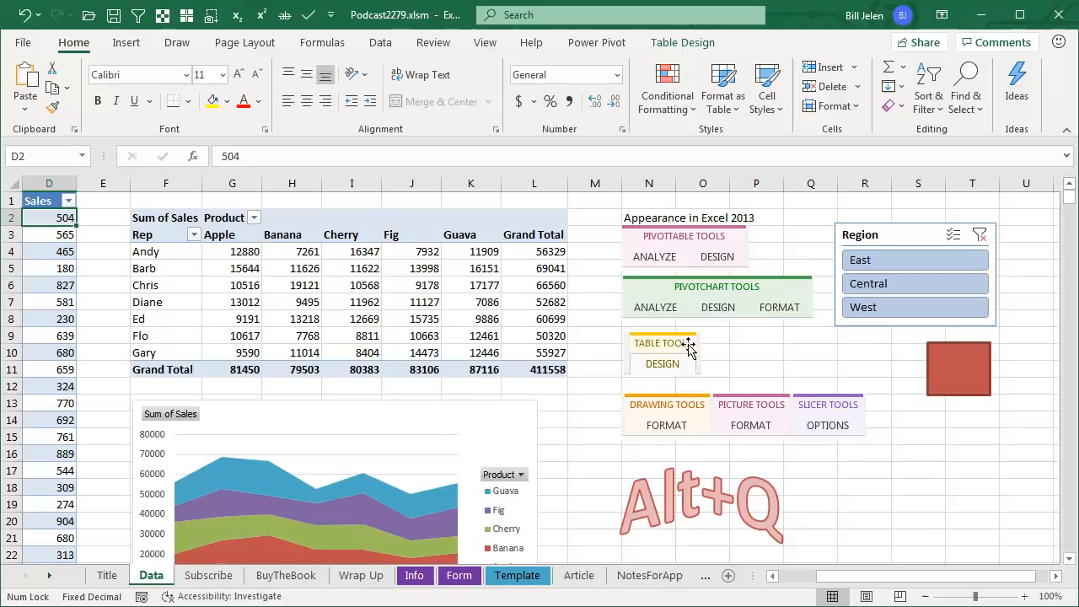
pyautogui.moveTo(678, 361)
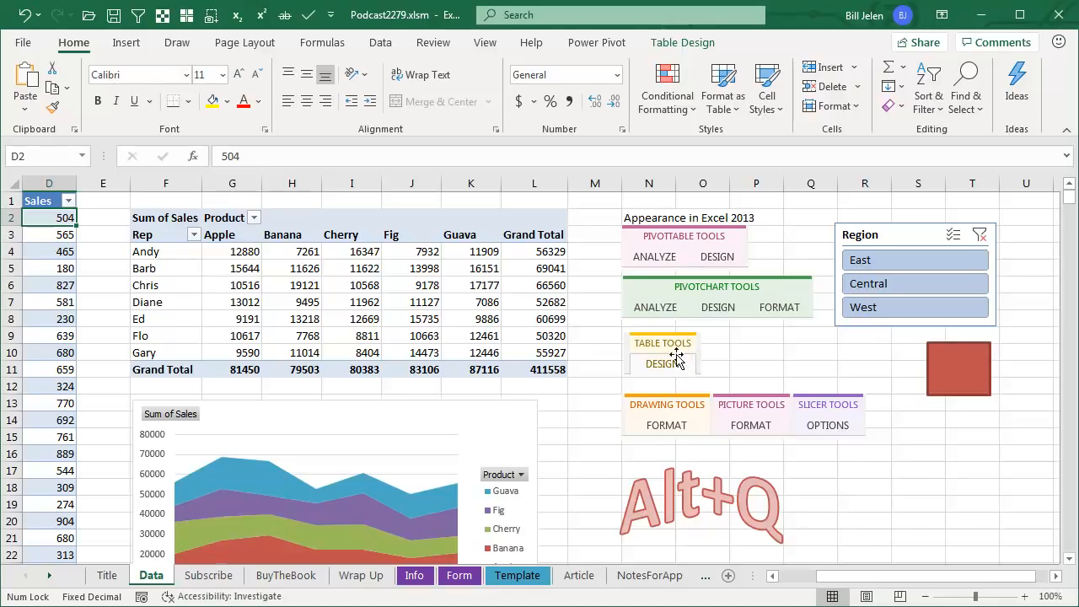
pyautogui.moveTo(683, 43)
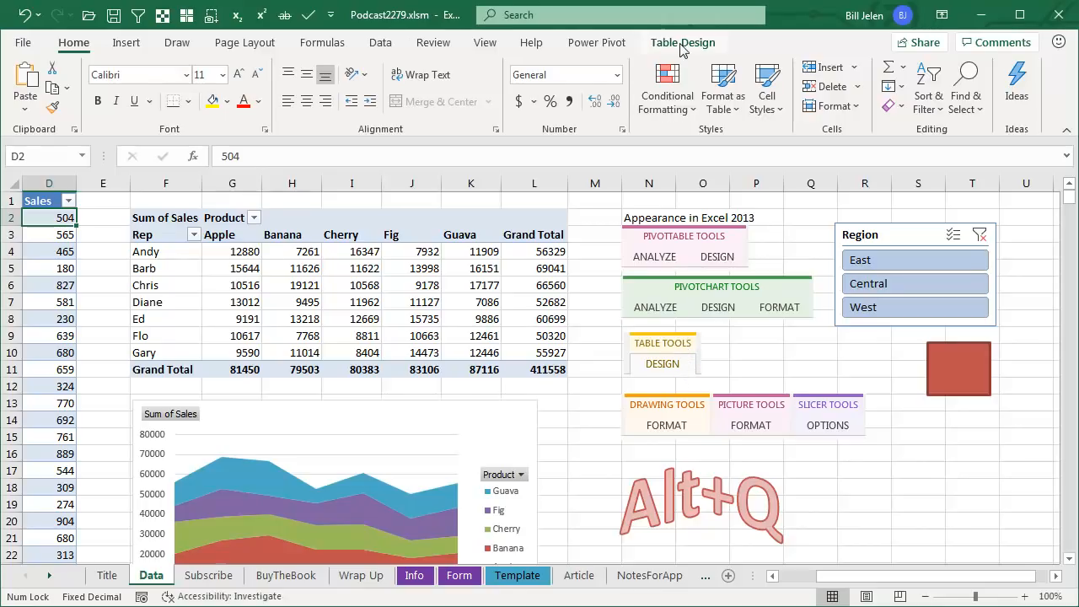
pyautogui.click(683, 42)
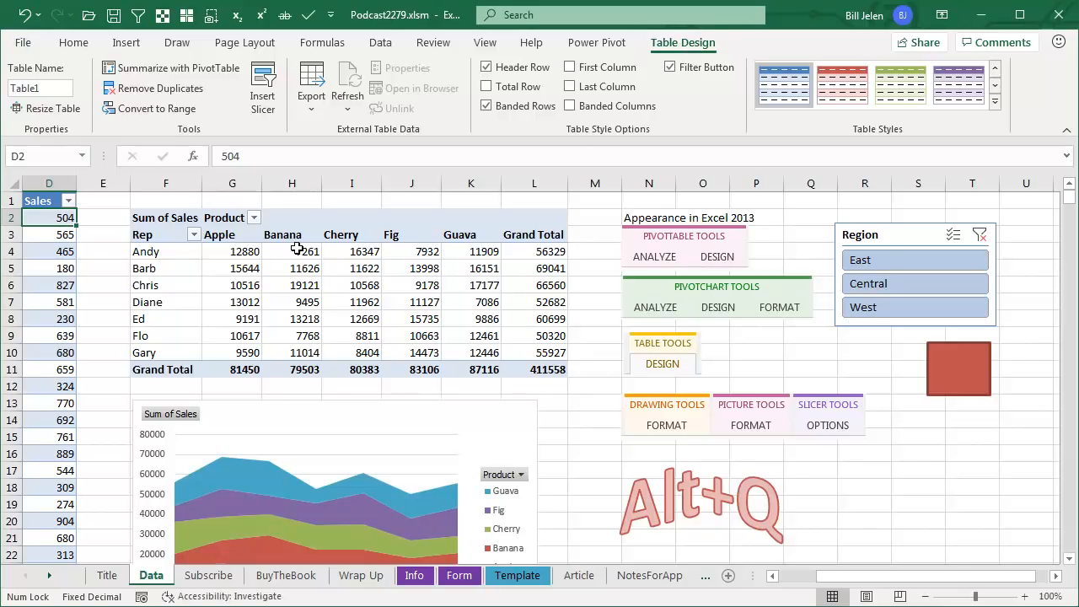
# Step: Select the sales pivot table, show PivotTable Analyze, then select the sales area chart
pyautogui.click(292, 251)
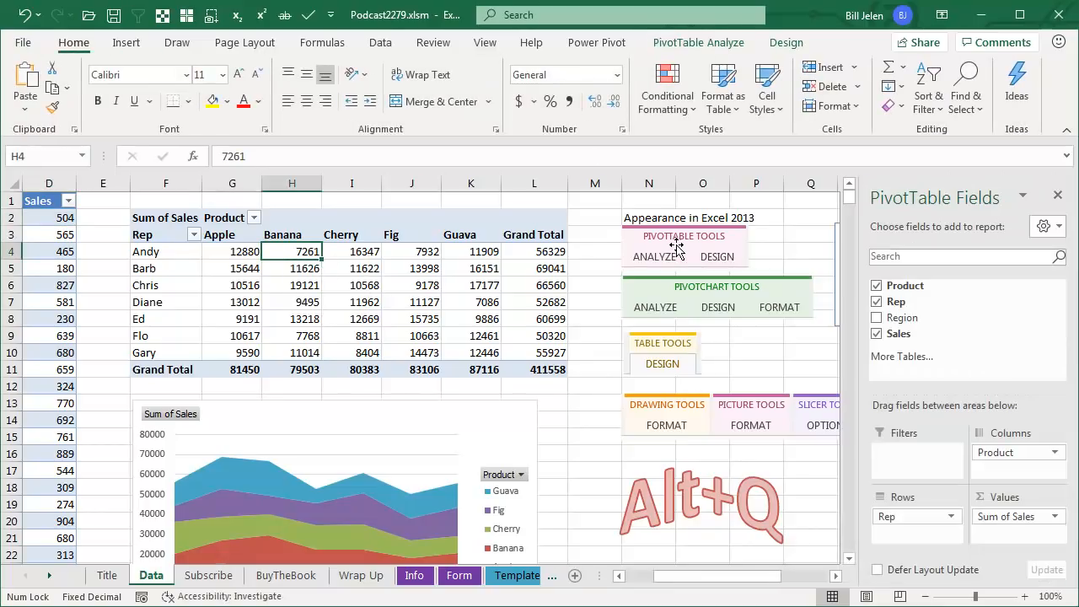
pyautogui.moveTo(712, 263)
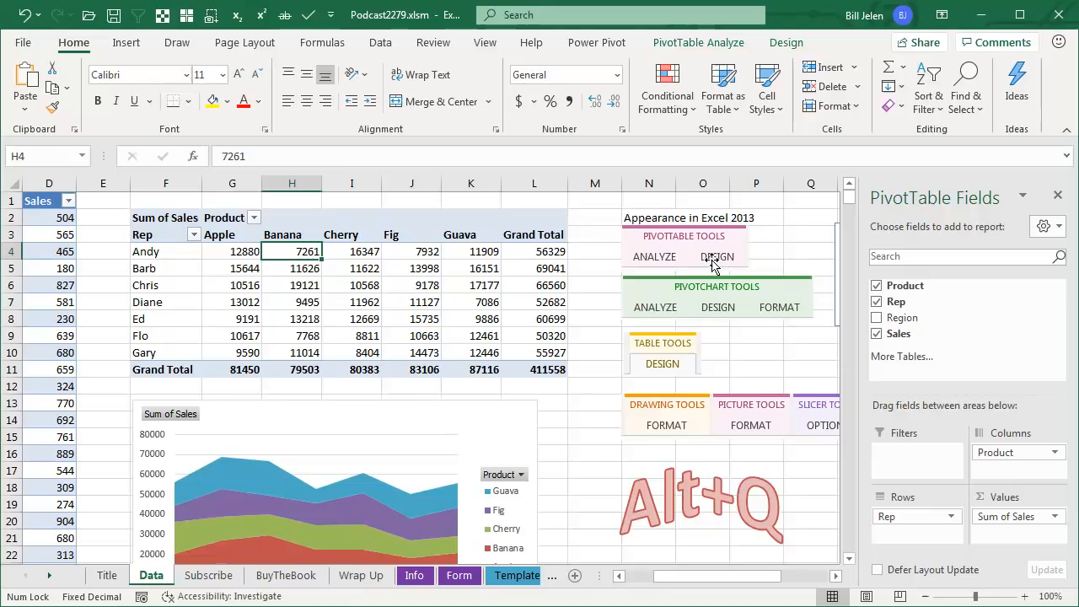
pyautogui.moveTo(698, 42)
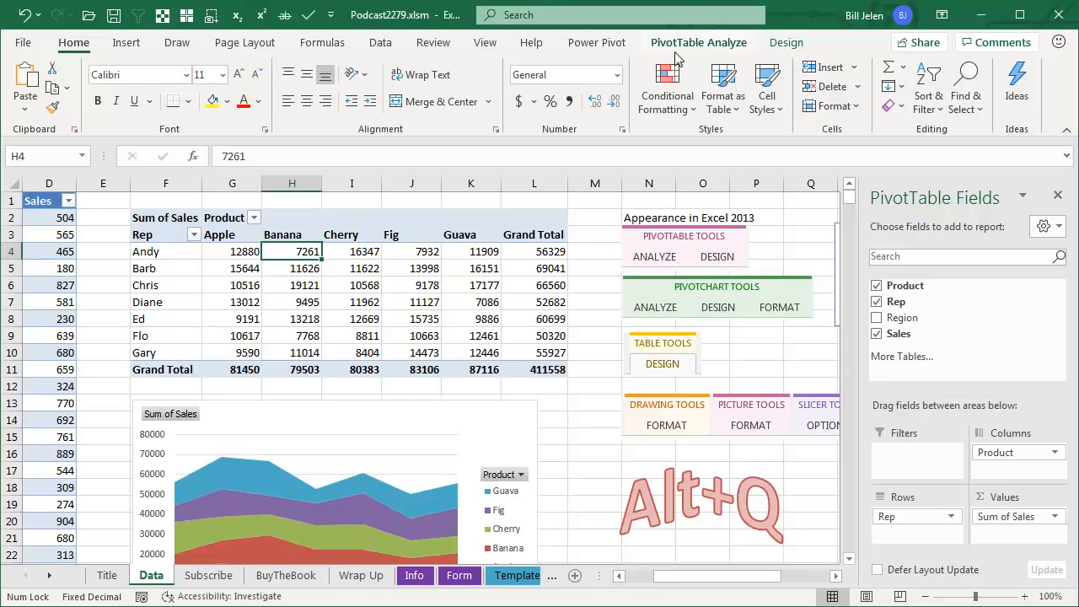
pyautogui.click(698, 42)
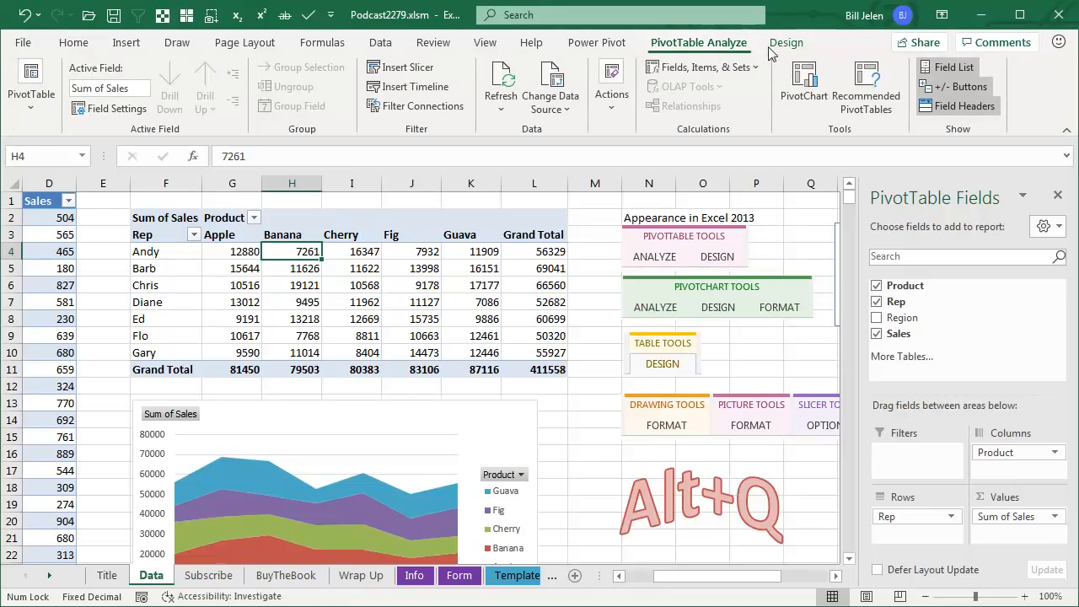
pyautogui.click(786, 43)
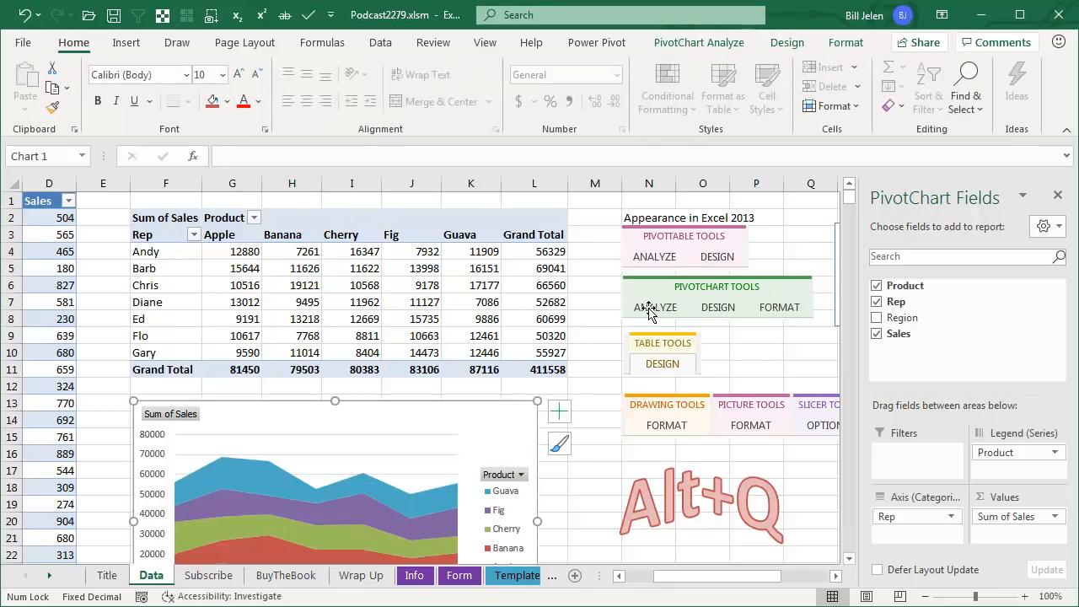
pyautogui.moveTo(767, 290)
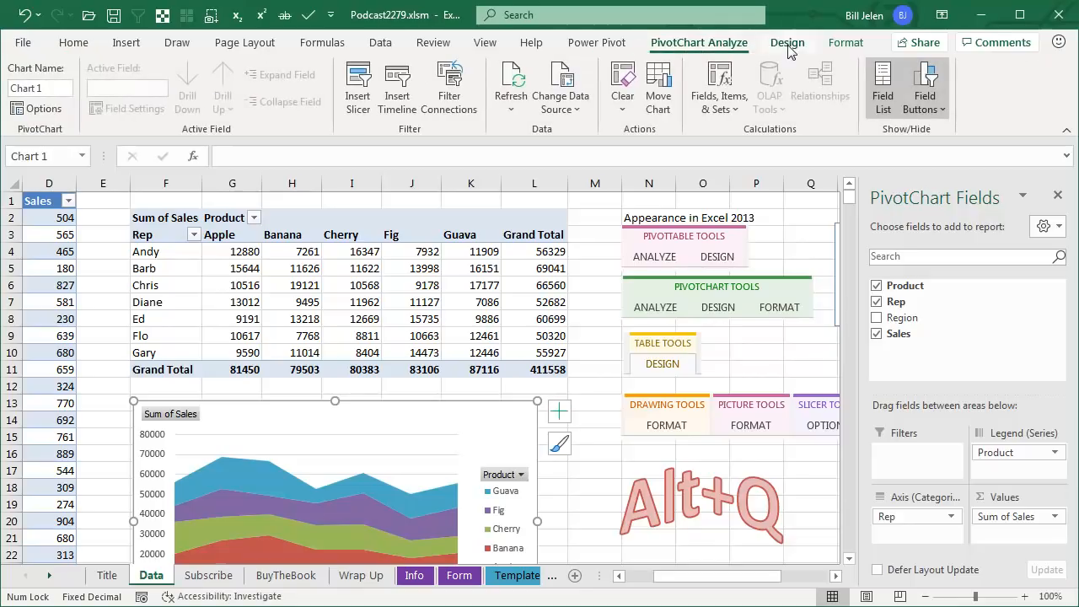
# Step: Select the Alt+Q text art shape so the Shape Format tab appears
pyautogui.click(846, 42)
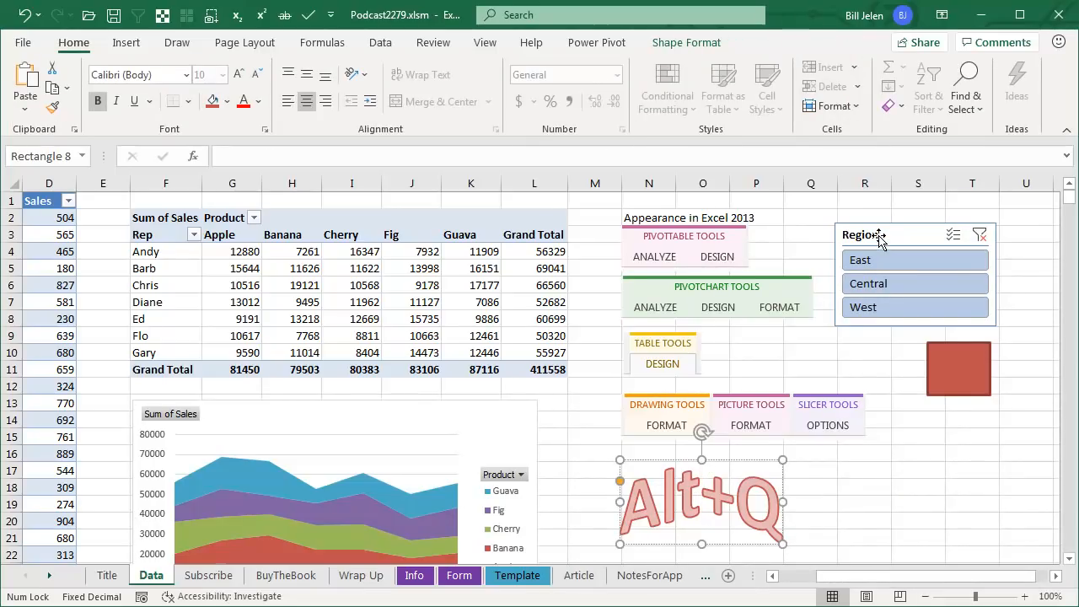
pyautogui.moveTo(680, 368)
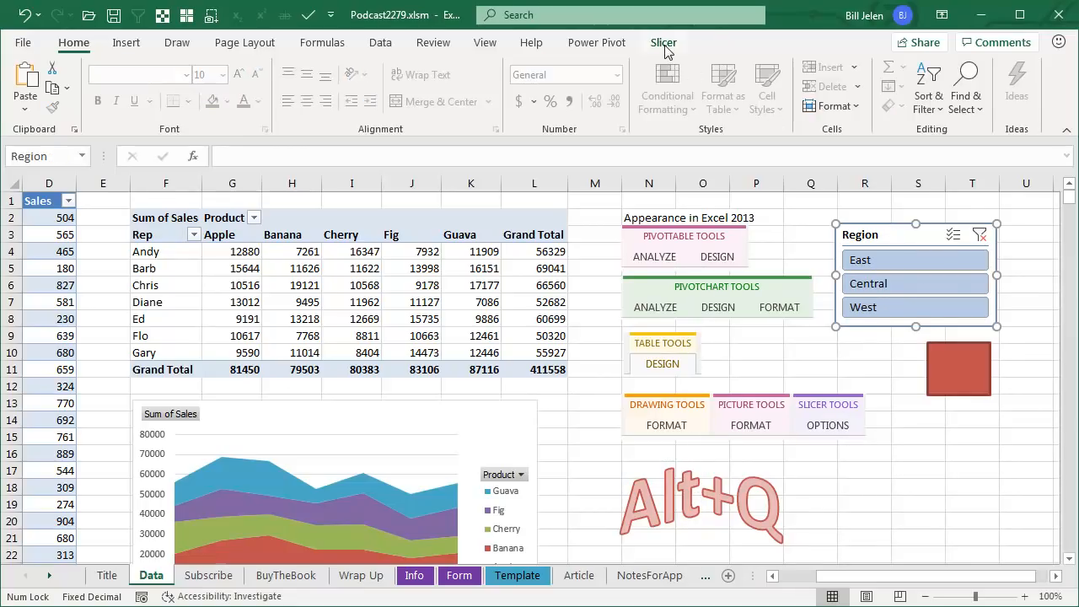
# Step: Show the Region slicer options, reselect the Alt+Q shape, then select the old tool-tabs picture
pyautogui.click(665, 42)
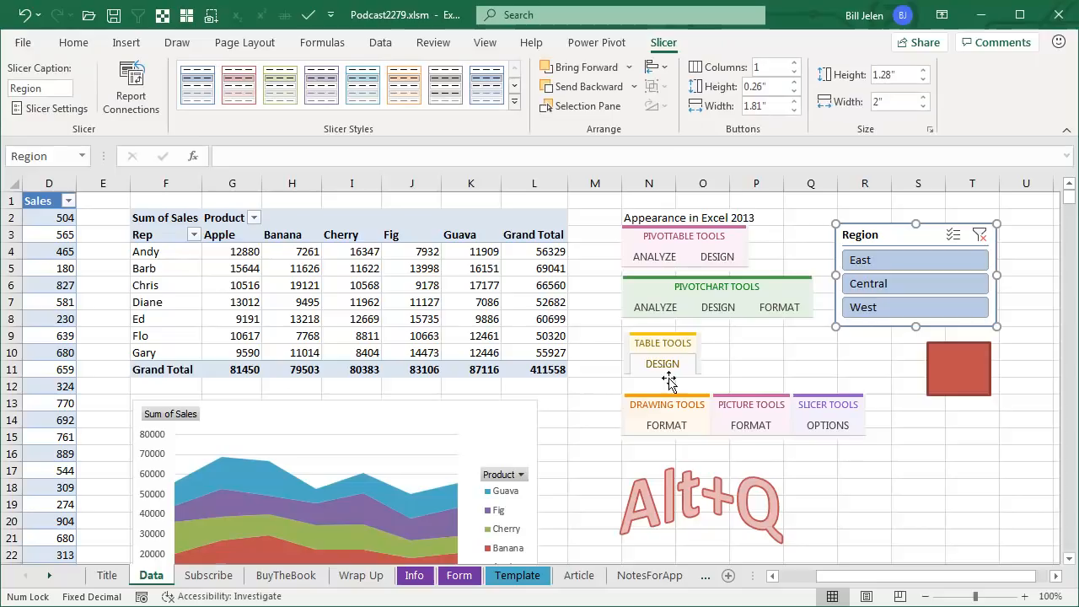
pyautogui.click(702, 503)
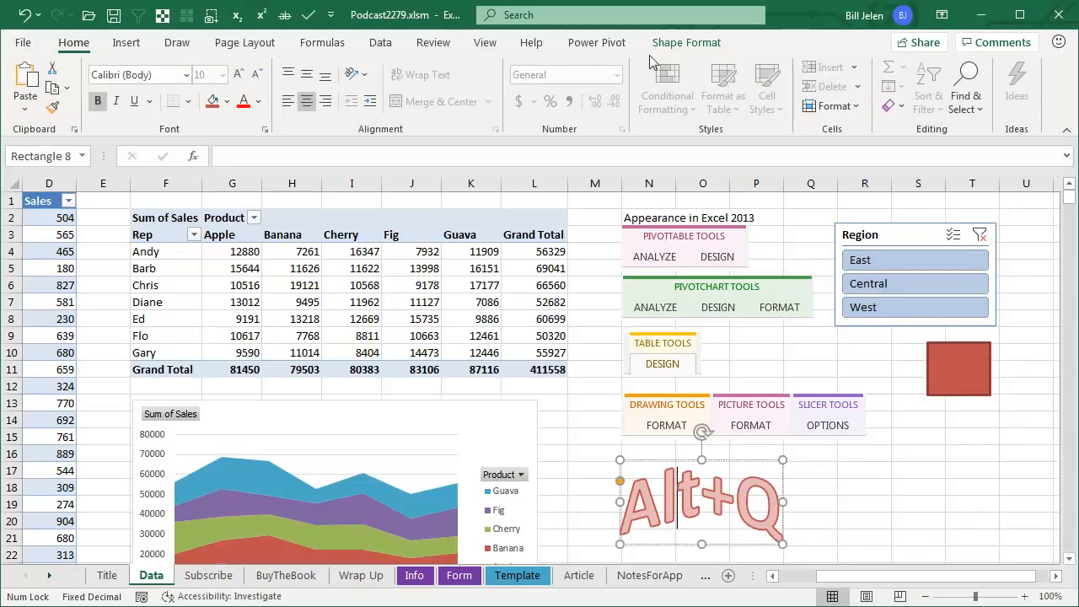
pyautogui.click(717, 296)
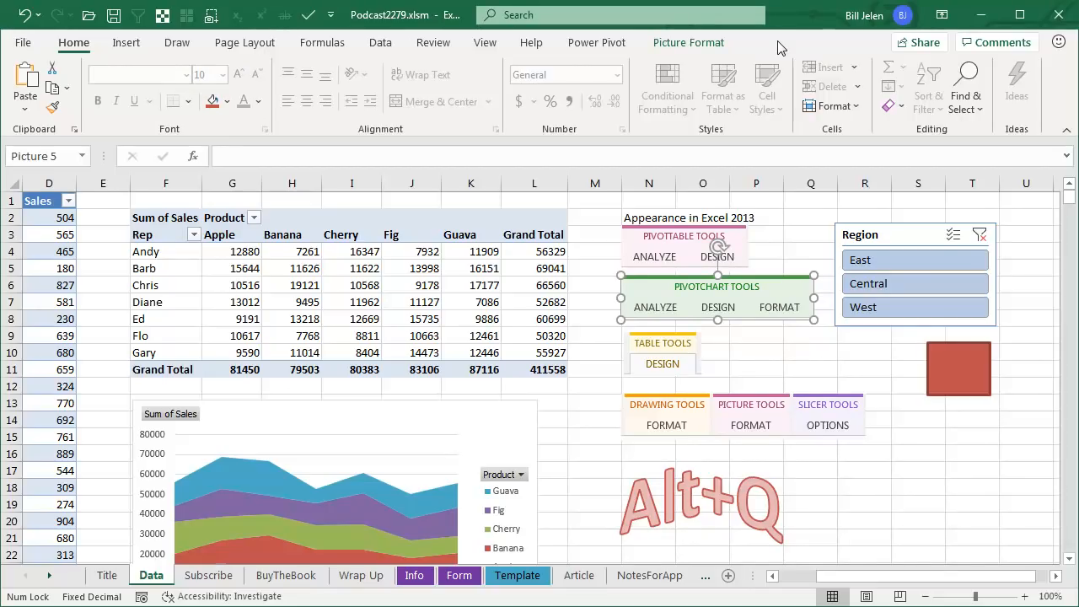
pyautogui.moveTo(459, 52)
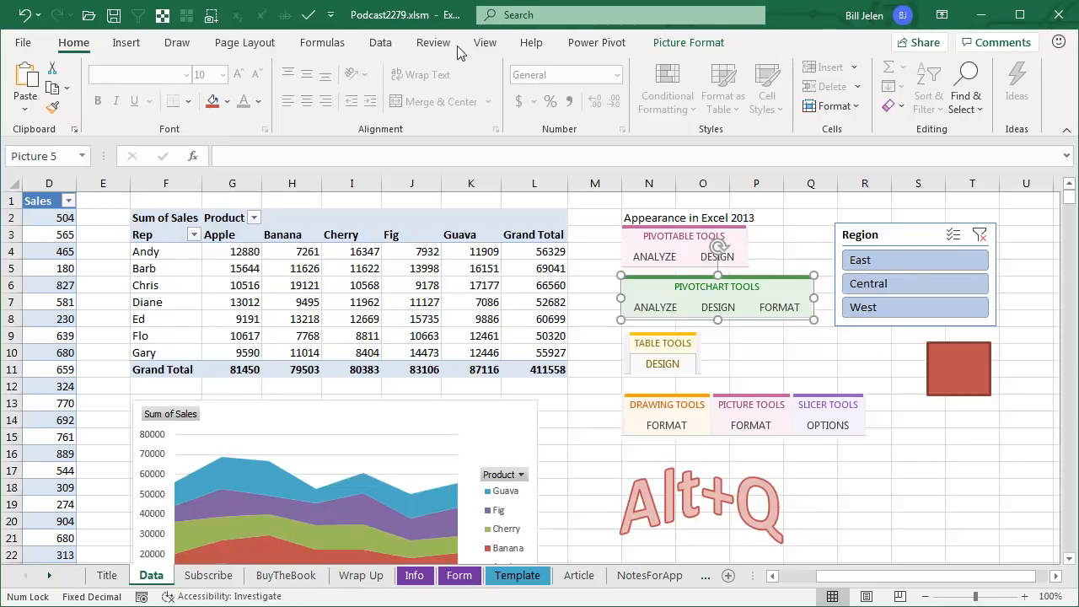
pyautogui.moveTo(688, 43)
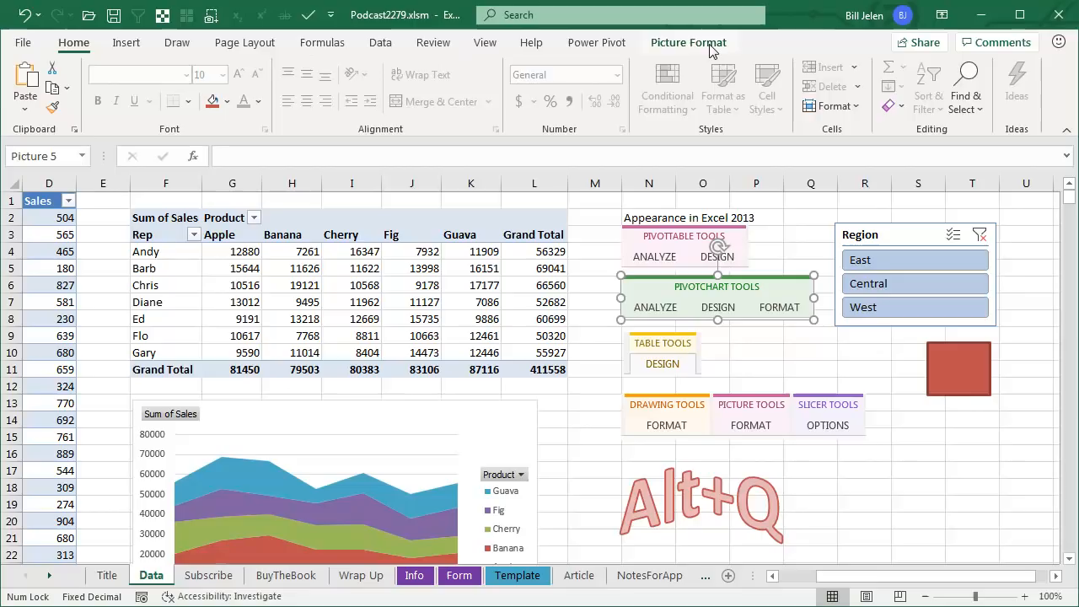
# Step: Show the Picture Format ribbon for the selected tool-tabs picture
pyautogui.click(688, 42)
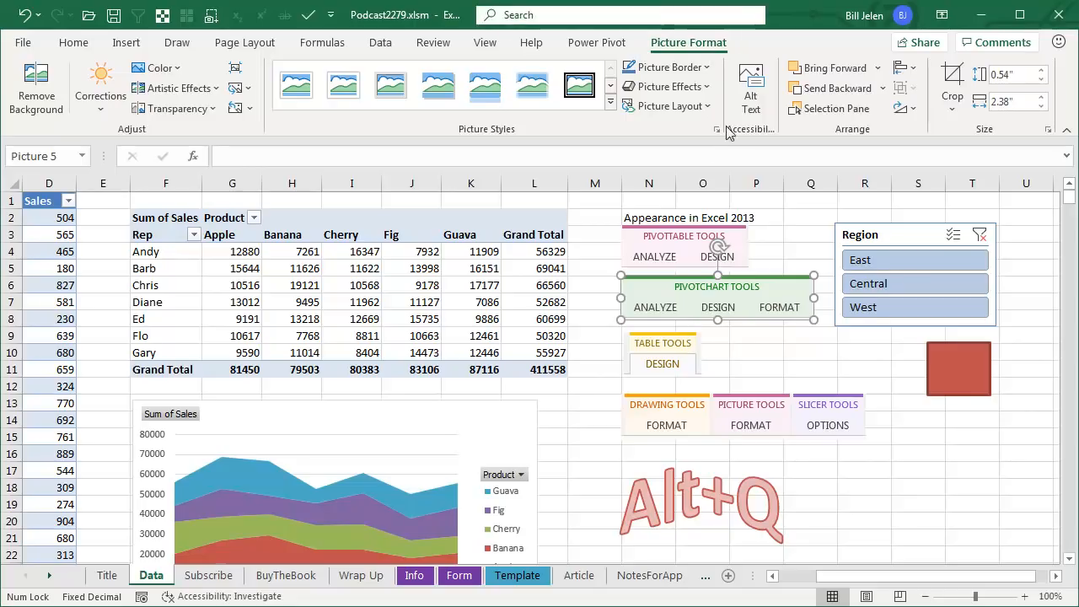
pyautogui.moveTo(732, 332)
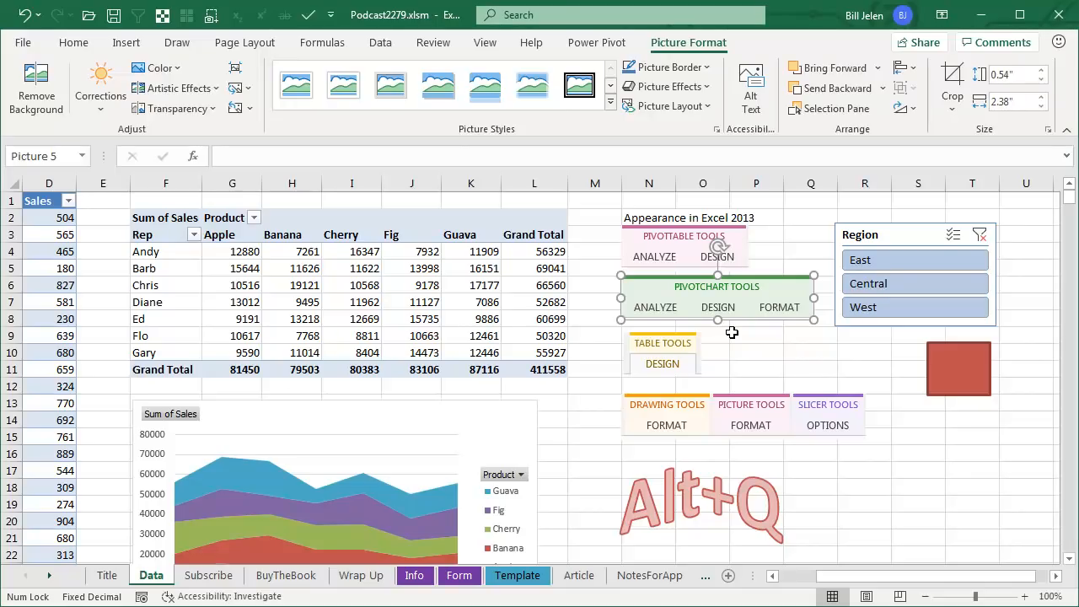
# Step: Open the Microsoft Search box to list recent commands, suggestions and people
pyautogui.click(620, 14)
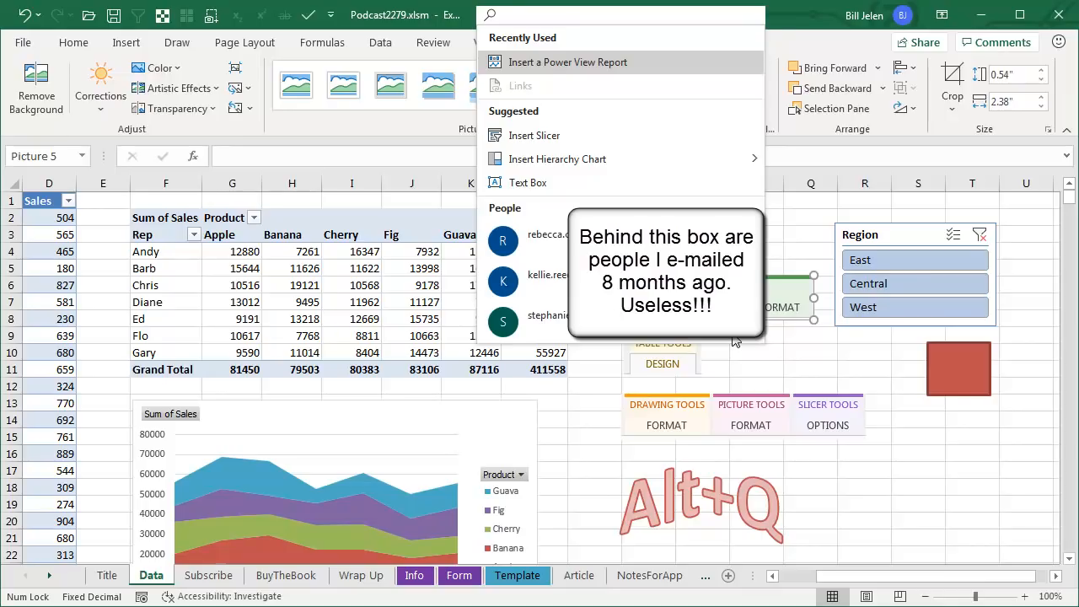
pyautogui.moveTo(565, 76)
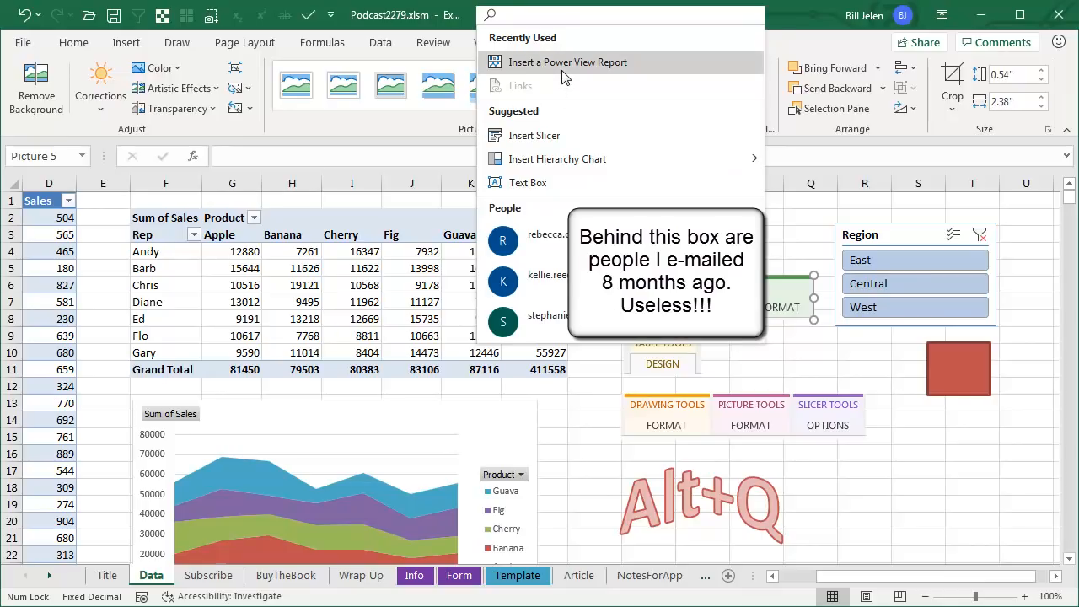
pyautogui.moveTo(567, 61)
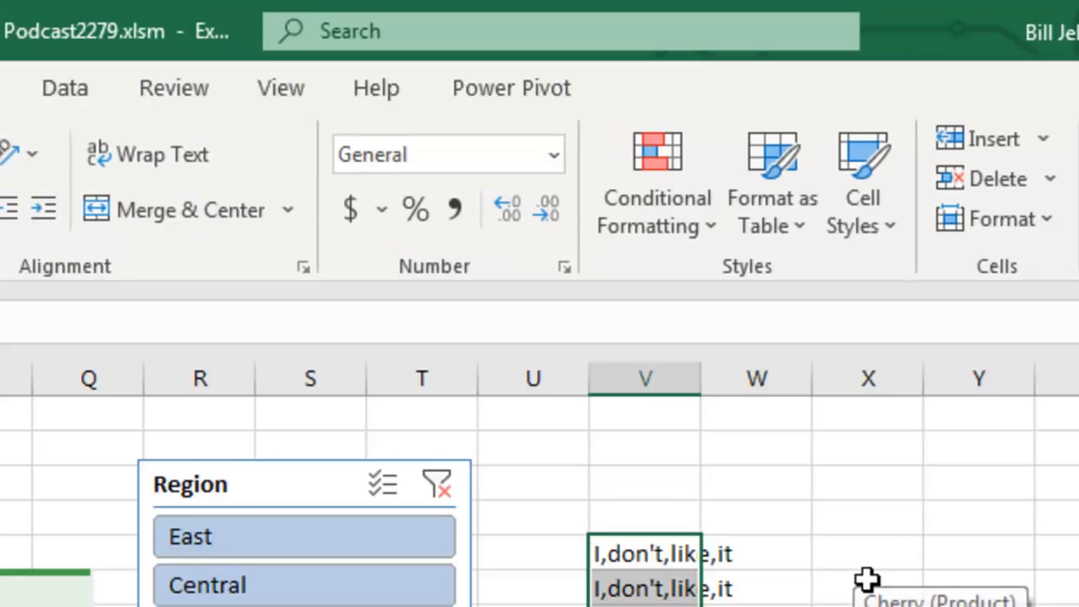
# Step: Search for 'text to columns' and then 'split columns' in Microsoft Search
pyautogui.click(556, 30)
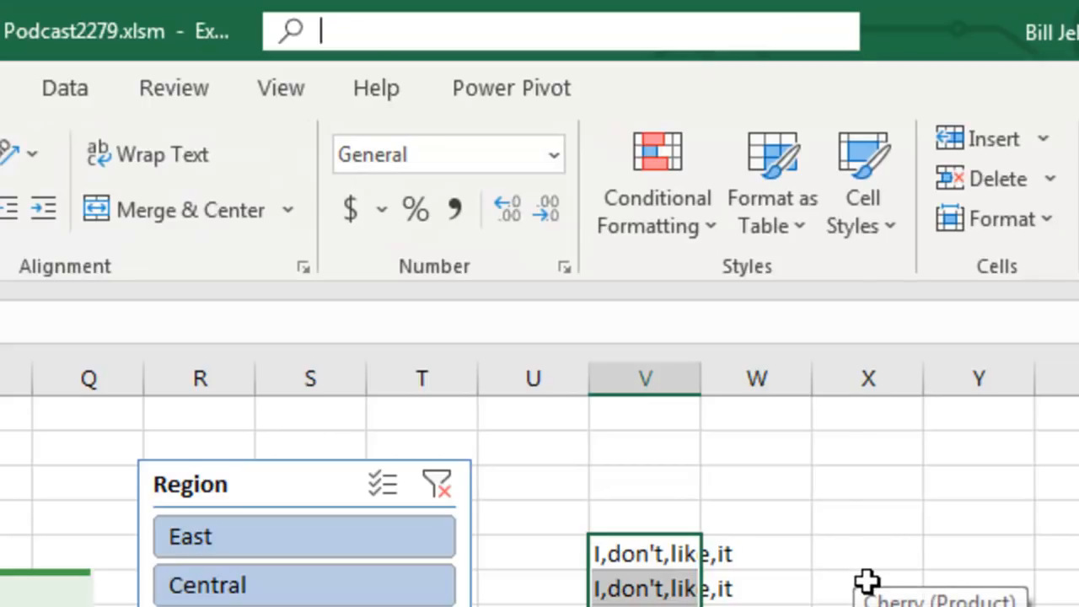
pyautogui.click(556, 31)
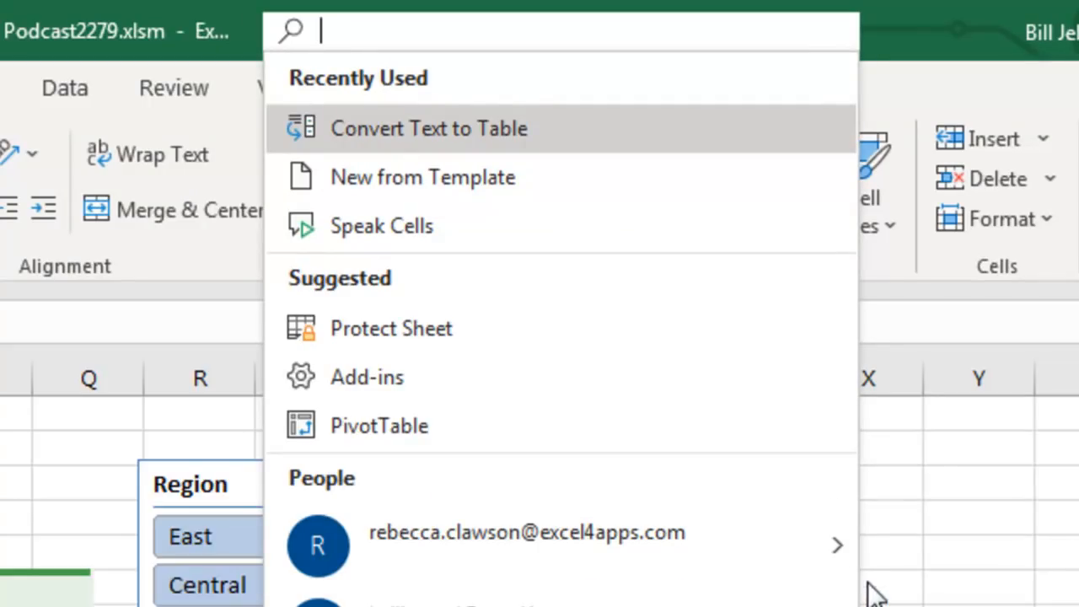
pyautogui.write('text')
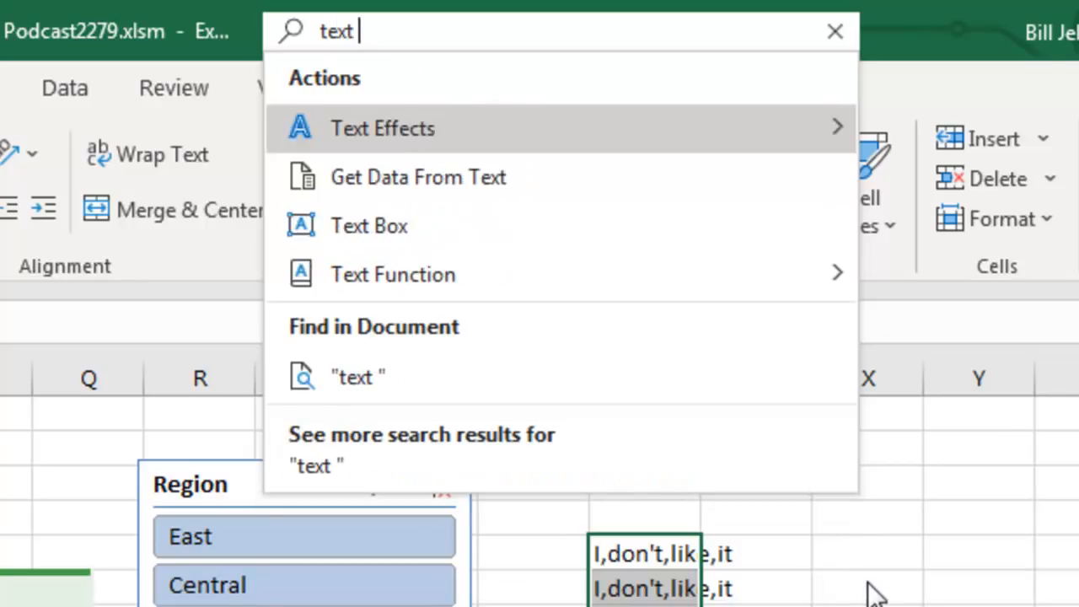
pyautogui.write('to column')
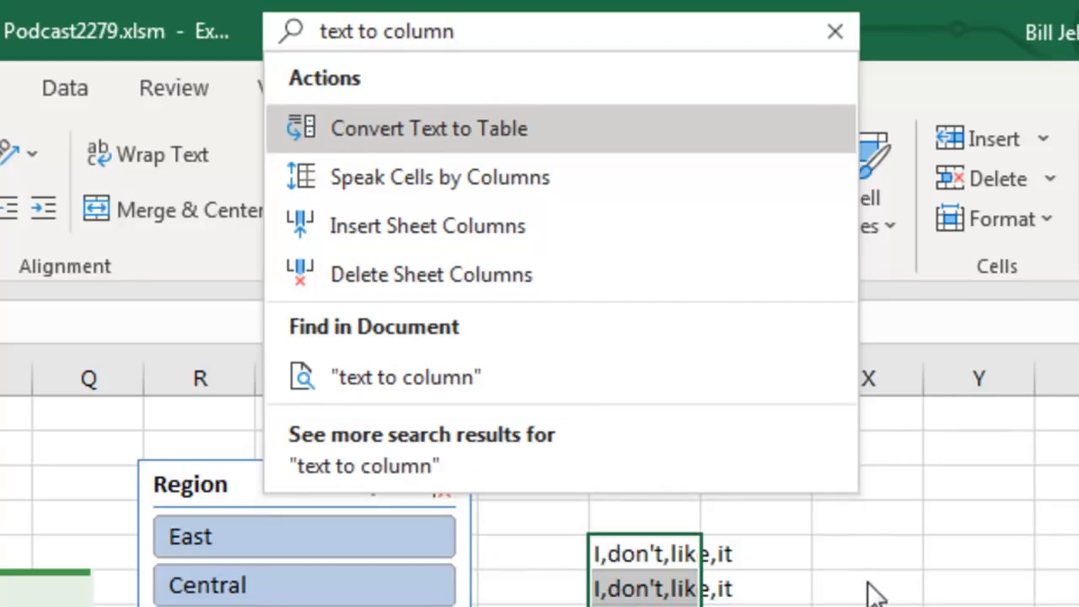
pyautogui.write('s')
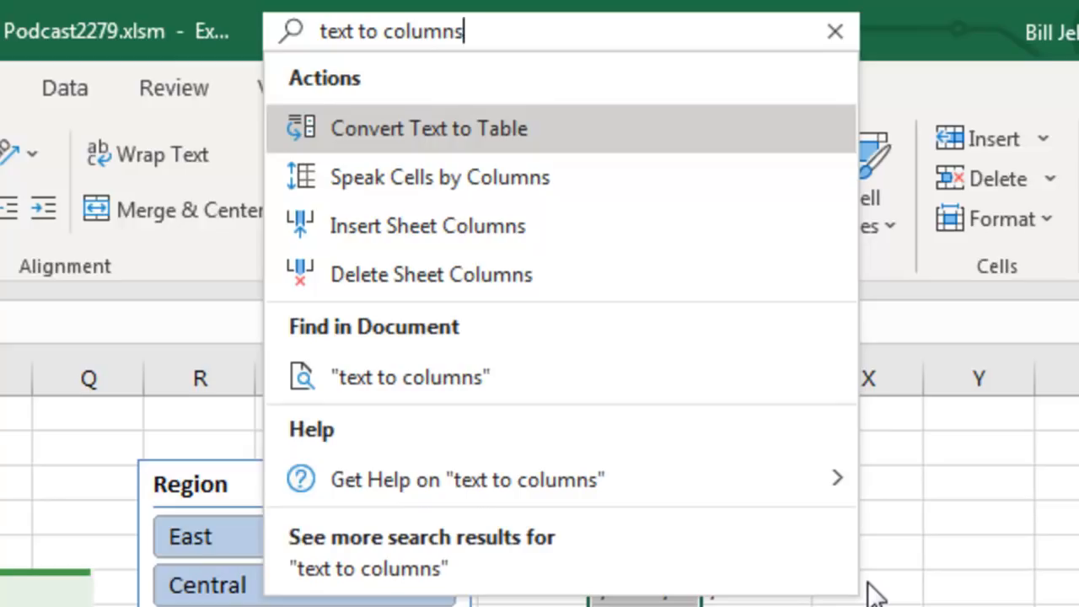
pyautogui.moveTo(422, 177)
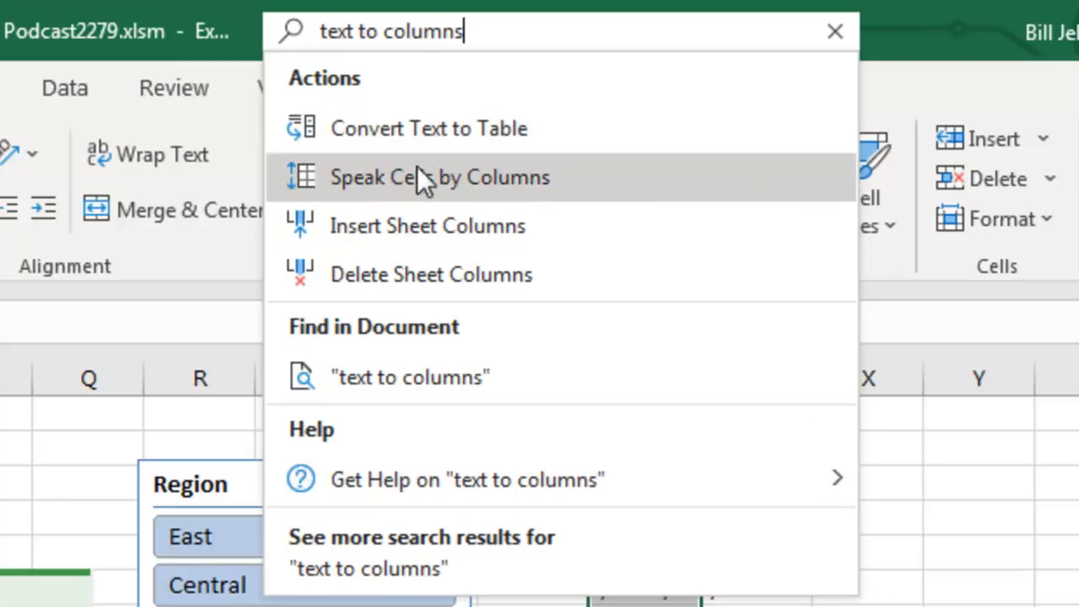
pyautogui.moveTo(354, 128)
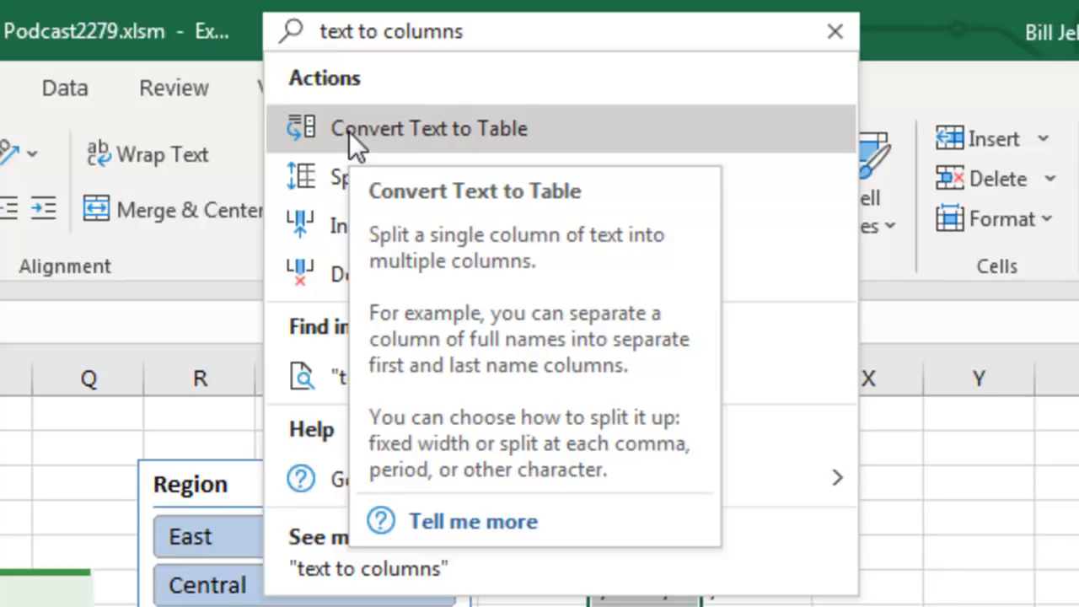
pyautogui.moveTo(498, 38)
pyautogui.write('sp')
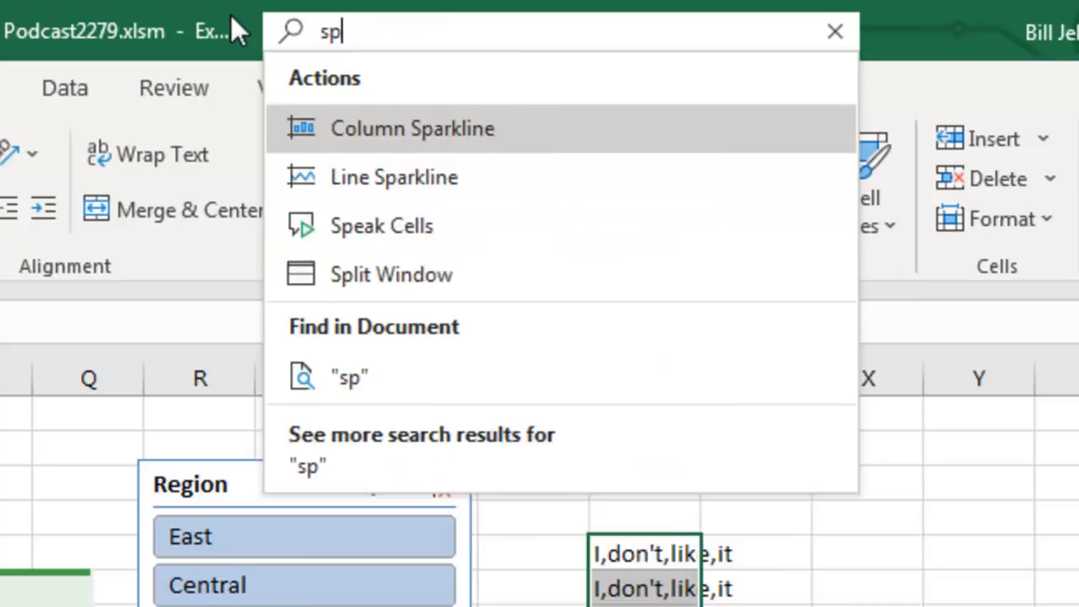
pyautogui.write('lit columns')
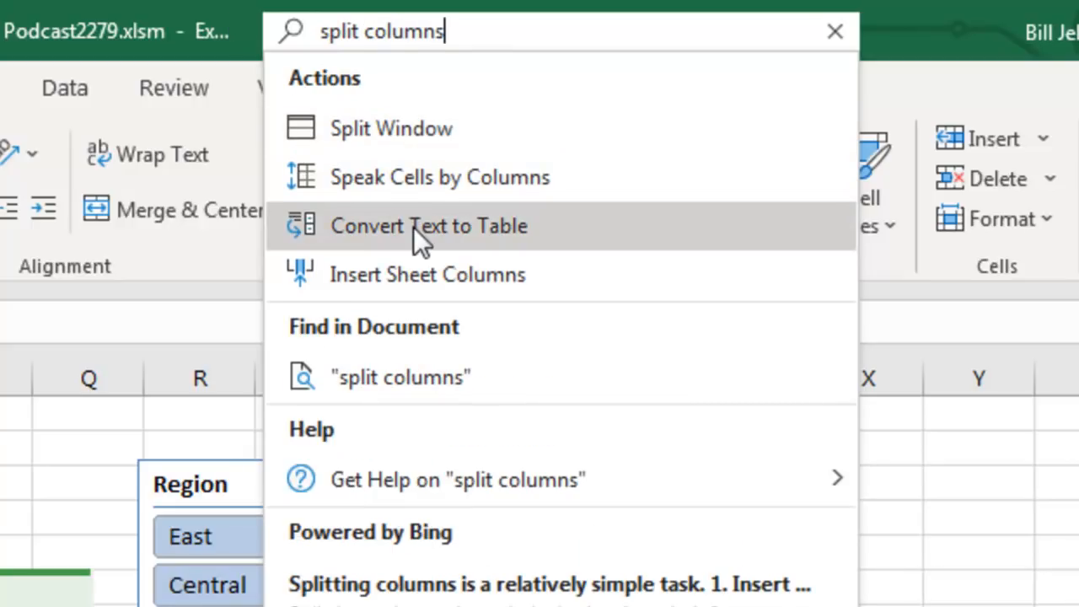
# Step: Launch Convert Text to Table from the results to open the Text to Columns wizard
pyautogui.click(428, 226)
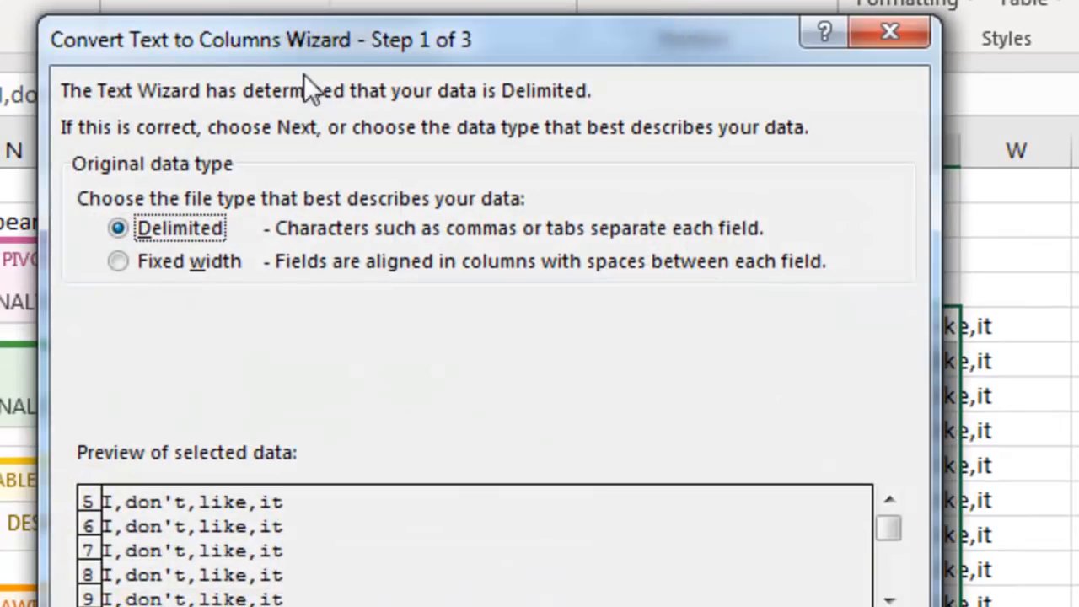
pyautogui.moveTo(319, 69)
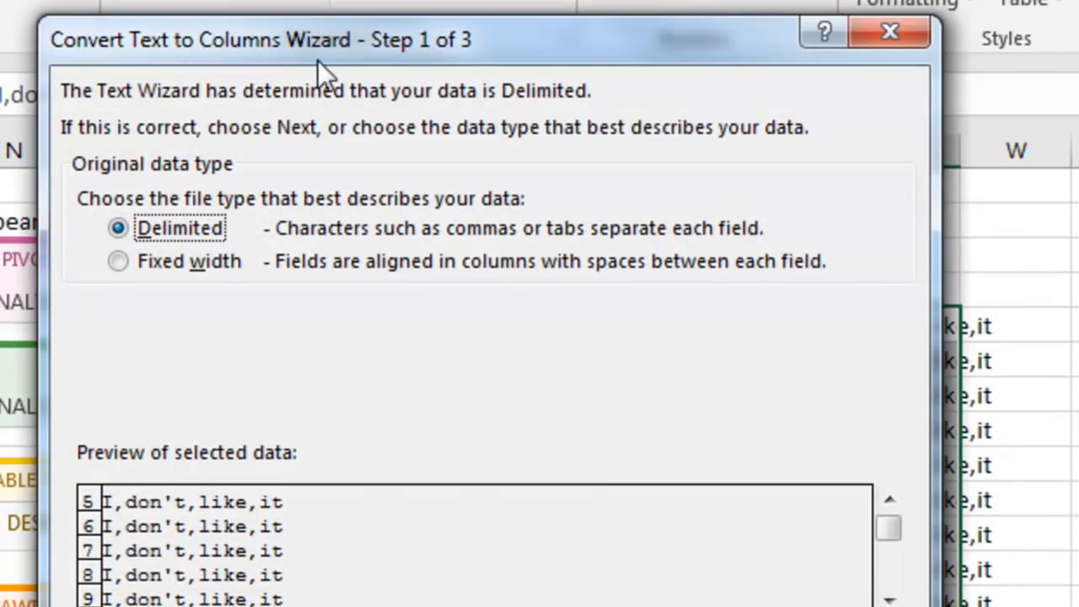
pyautogui.moveTo(320, 71)
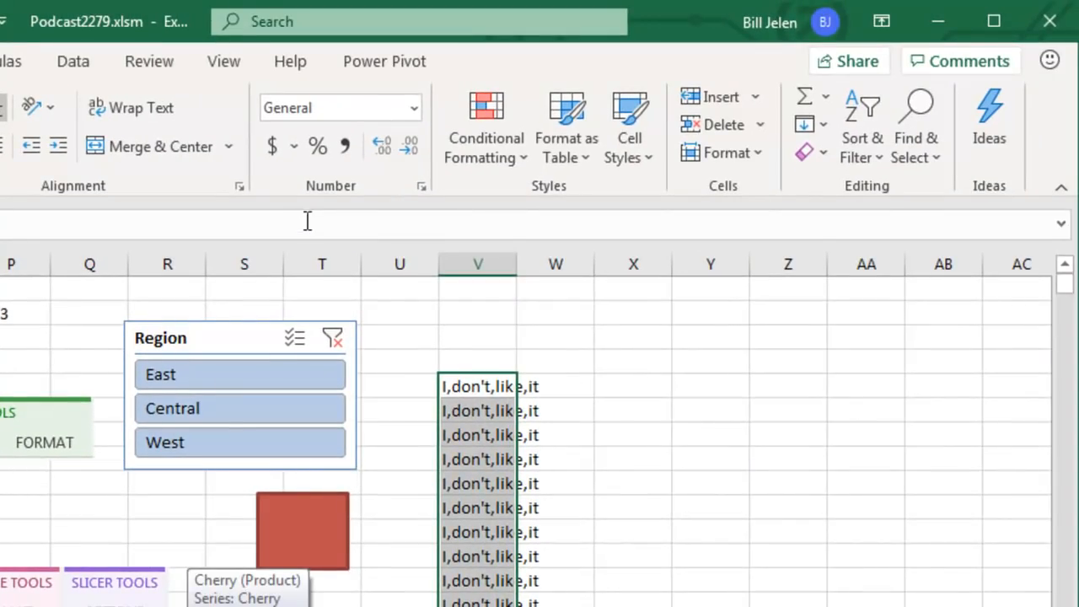
pyautogui.moveTo(671, 425)
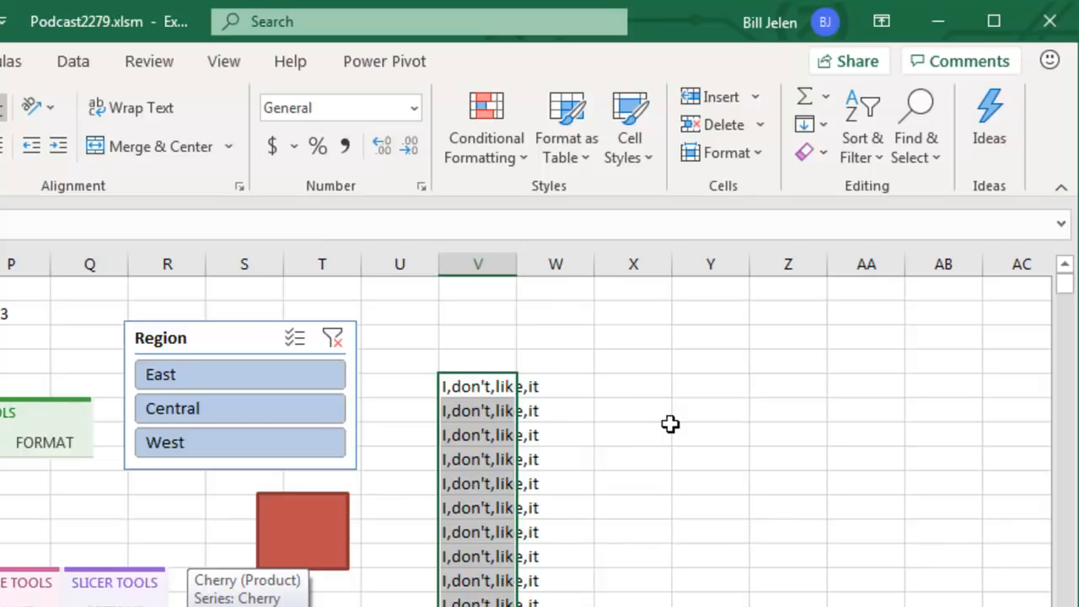
# Step: Search for 'parse' in Microsoft Search and review the Paste-related results
pyautogui.write('par')
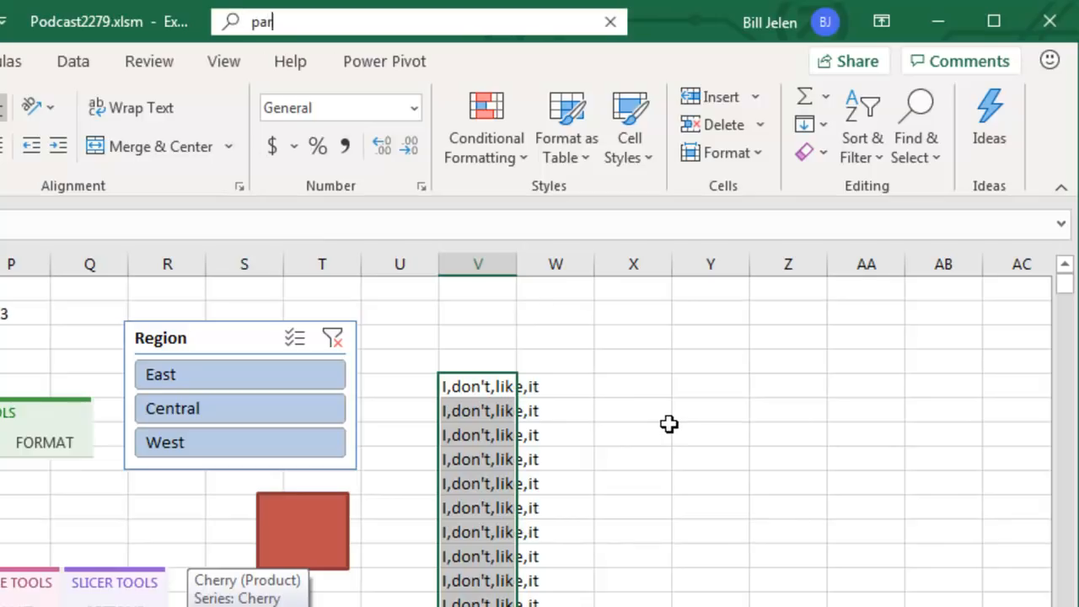
pyautogui.write('se')
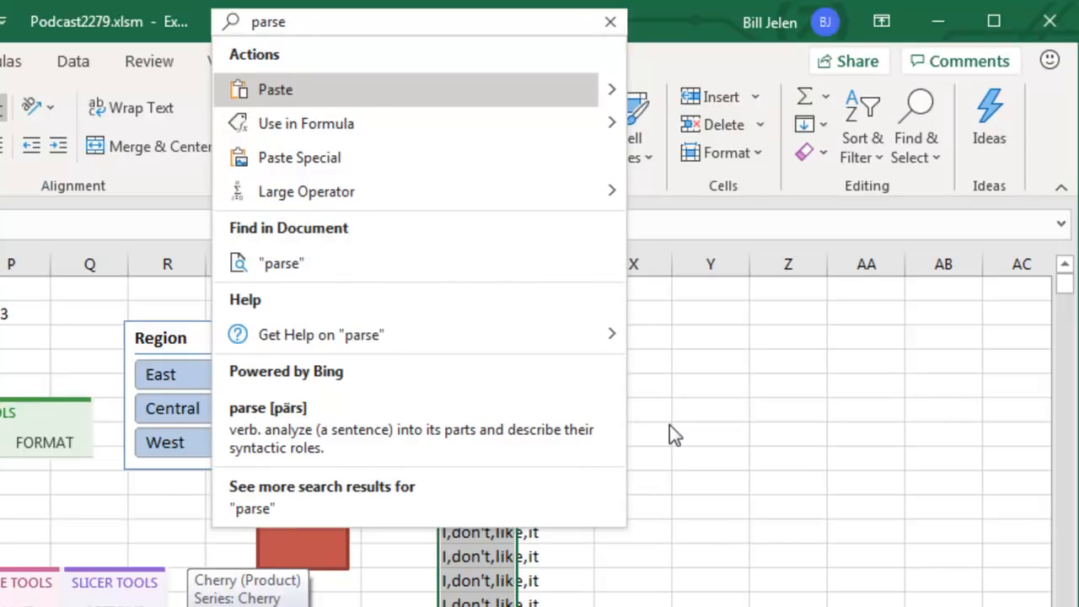
pyautogui.moveTo(361, 123)
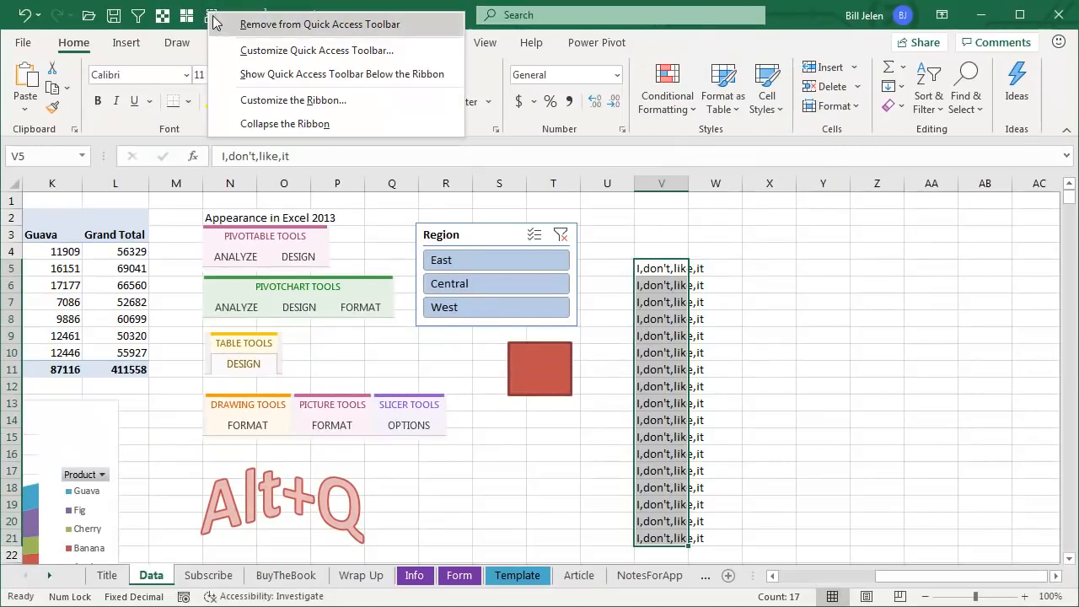
# Step: Open Quick Access Toolbar customization and browse Commands Not in the Ribbon
pyautogui.click(317, 51)
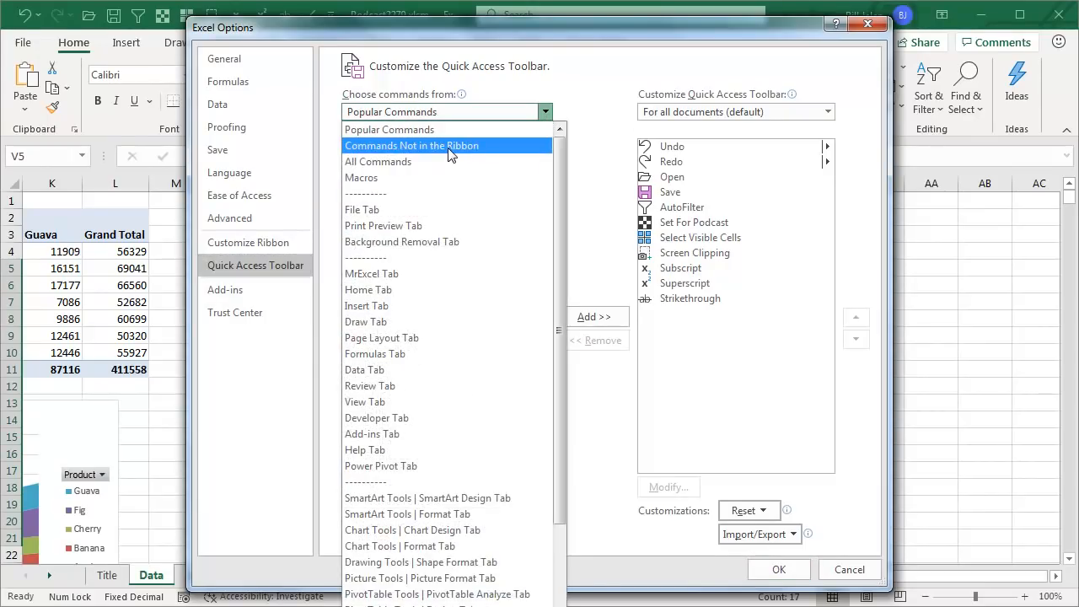
pyautogui.click(411, 145)
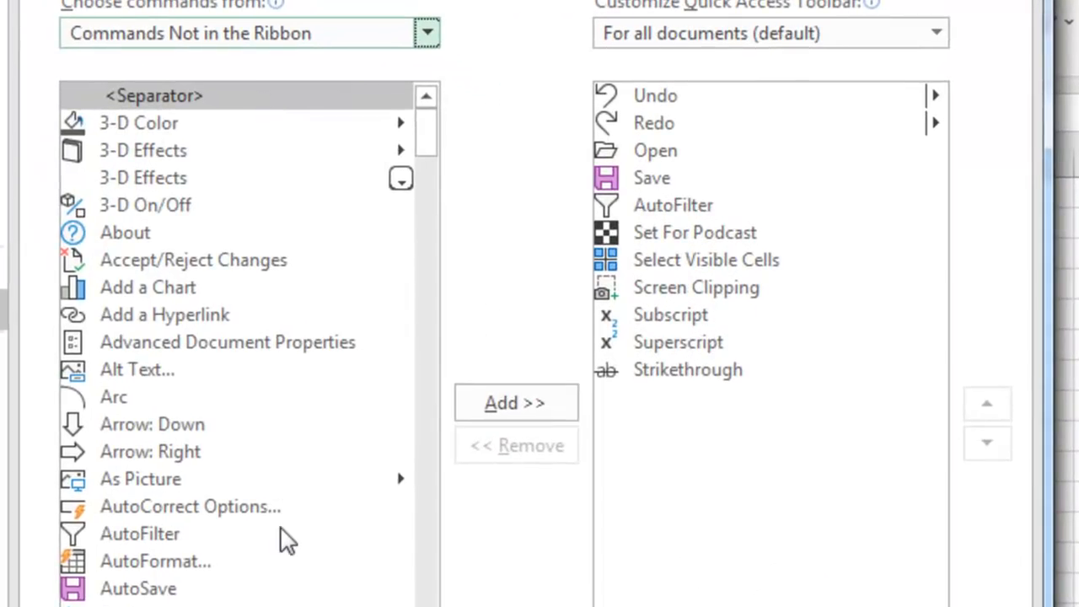
pyautogui.scroll(-3)
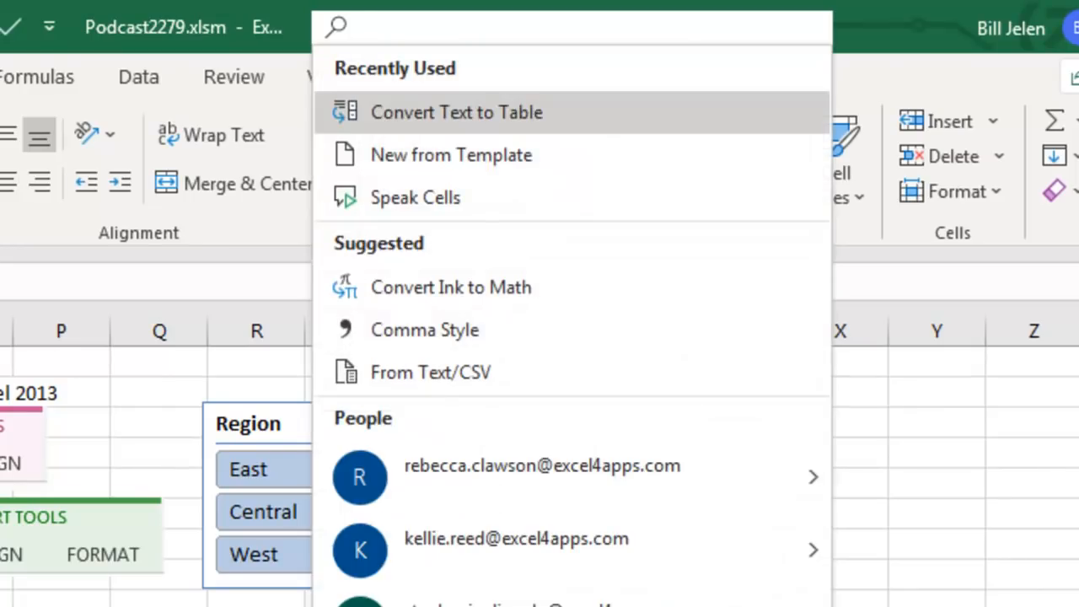
# Step: Search for 'Calculator', '5-Point' shapes and 'Close All' in Microsoft Search, then dismiss the results
pyautogui.write('Calculator')
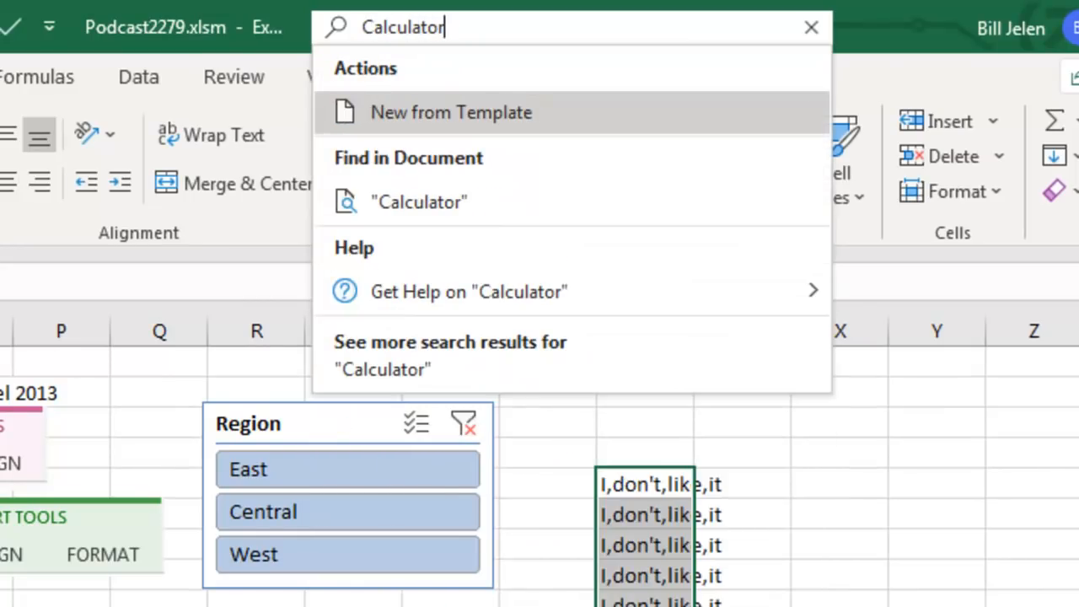
pyautogui.write('5-Po')
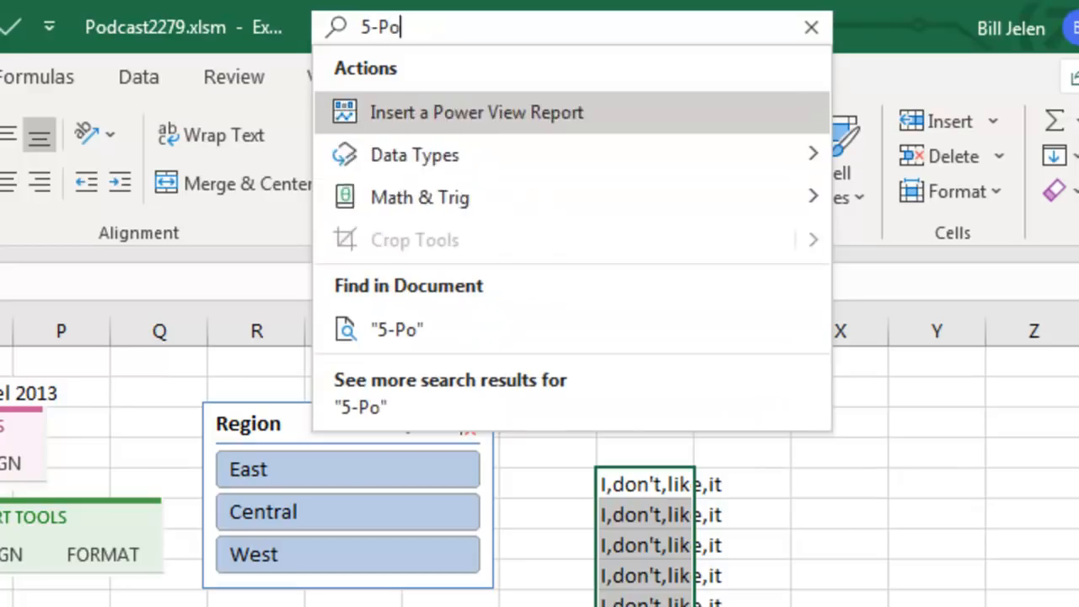
pyautogui.write('int')
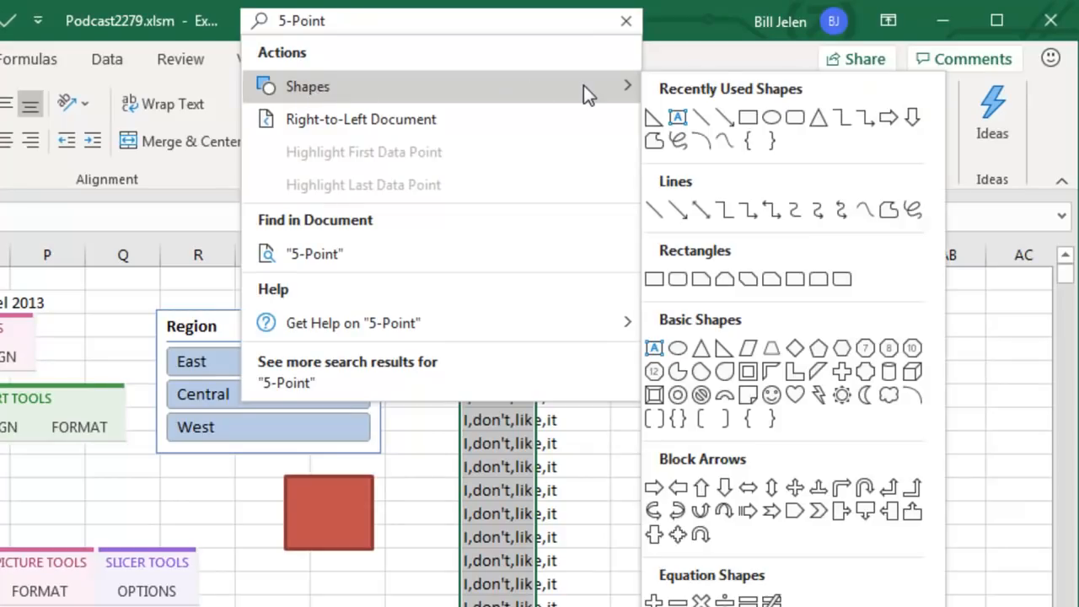
pyautogui.moveTo(705, 563)
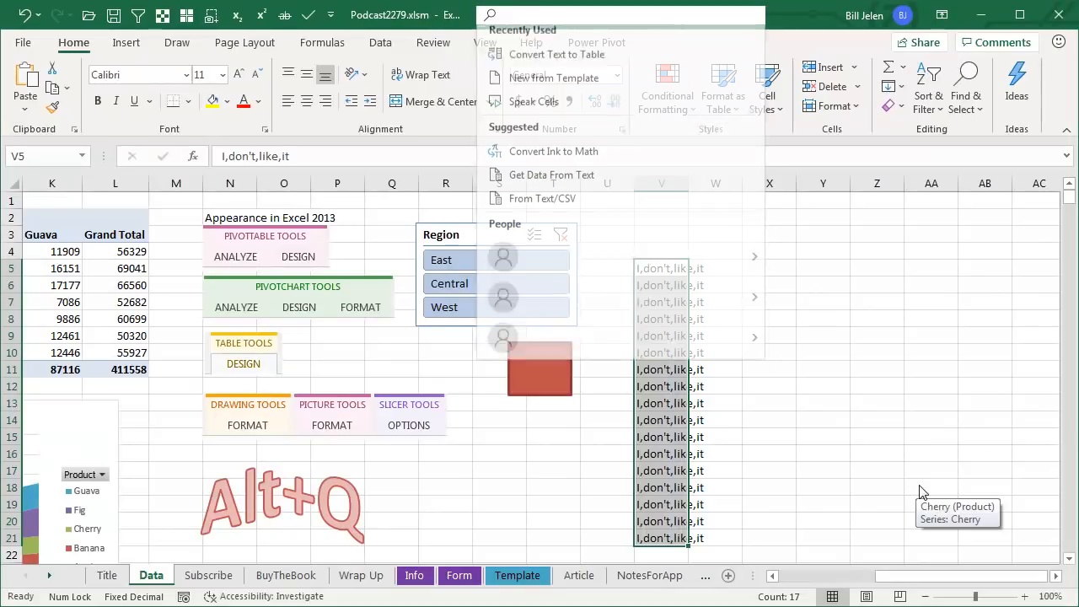
pyautogui.write('Close All')
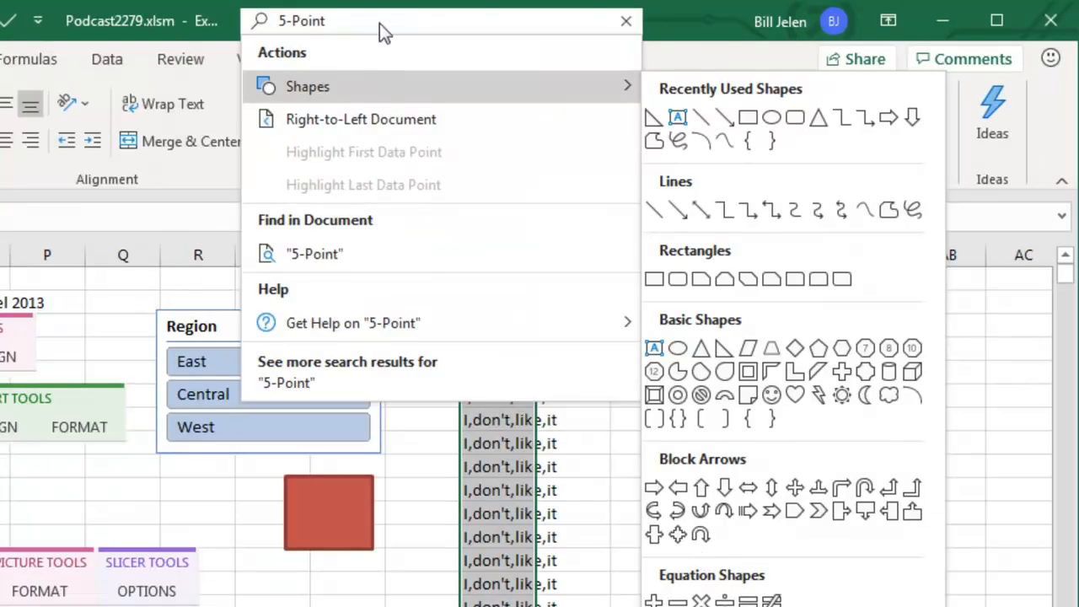
pyautogui.moveTo(390, 30)
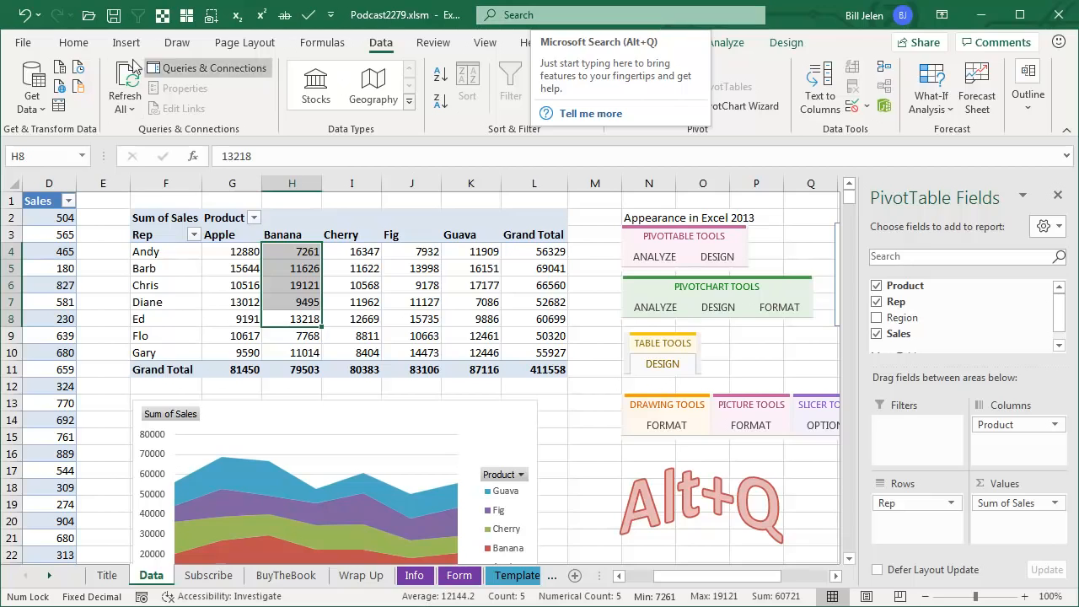
# Step: Enable 'Collapse the Microsoft Search box by default' in Options, then switch to the Subscribe sheet
pyautogui.click(23, 42)
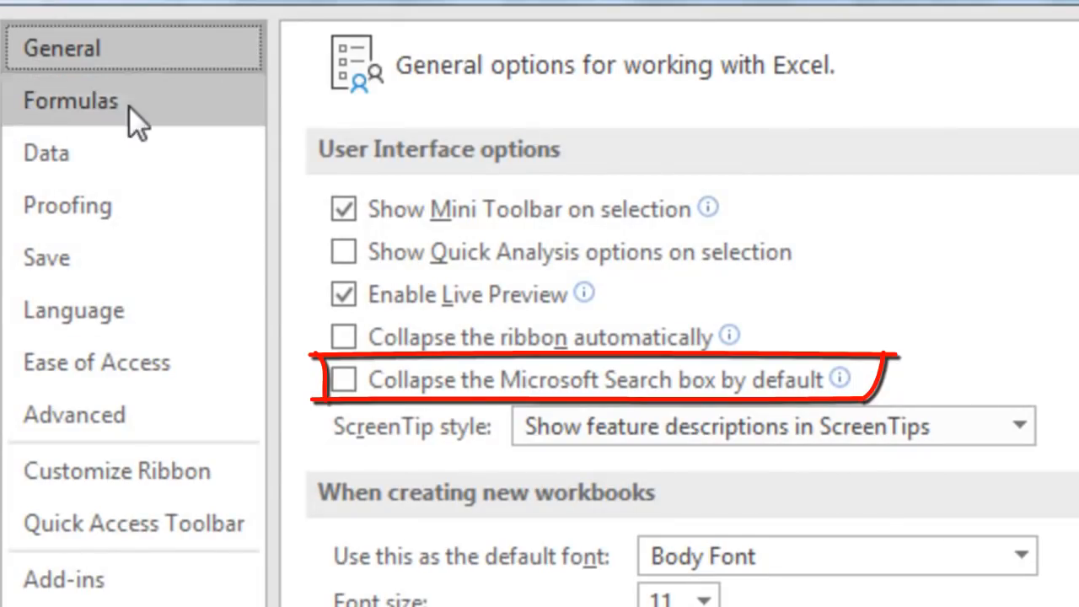
pyautogui.click(344, 379)
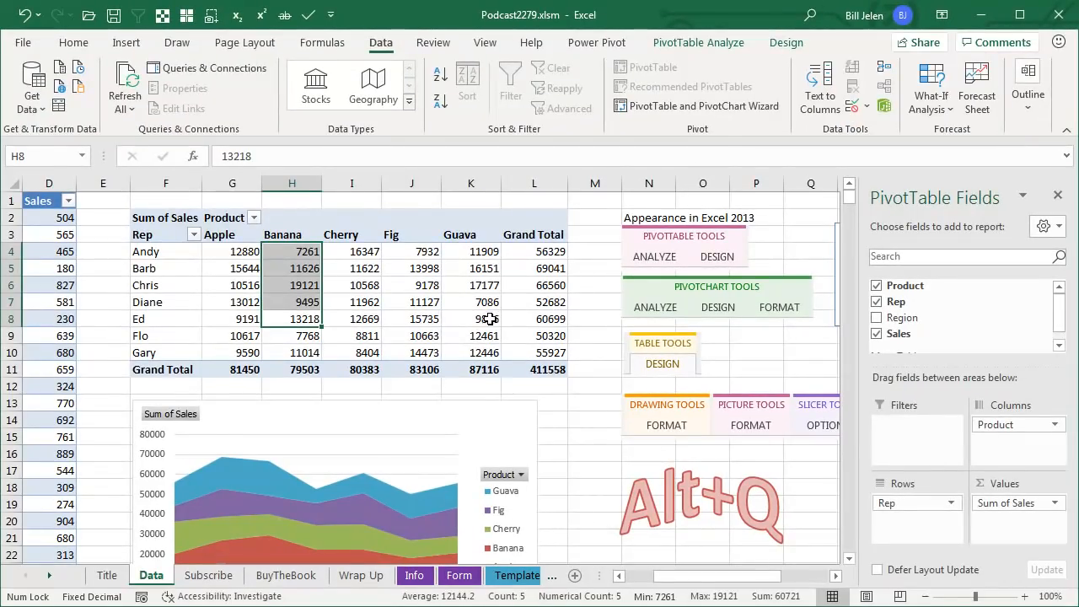
pyautogui.moveTo(486, 324)
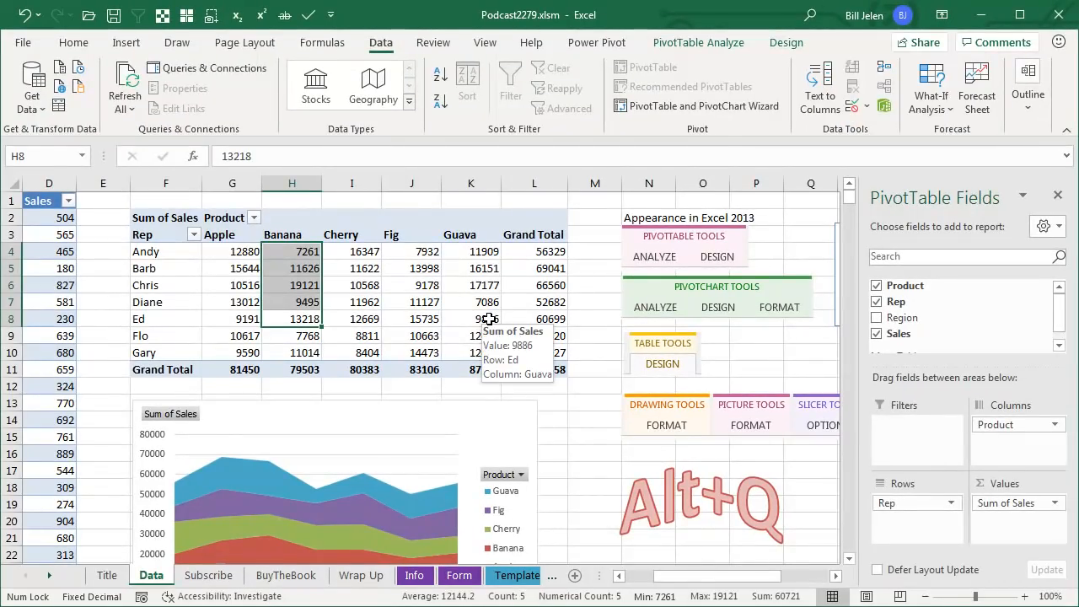
pyautogui.click(209, 575)
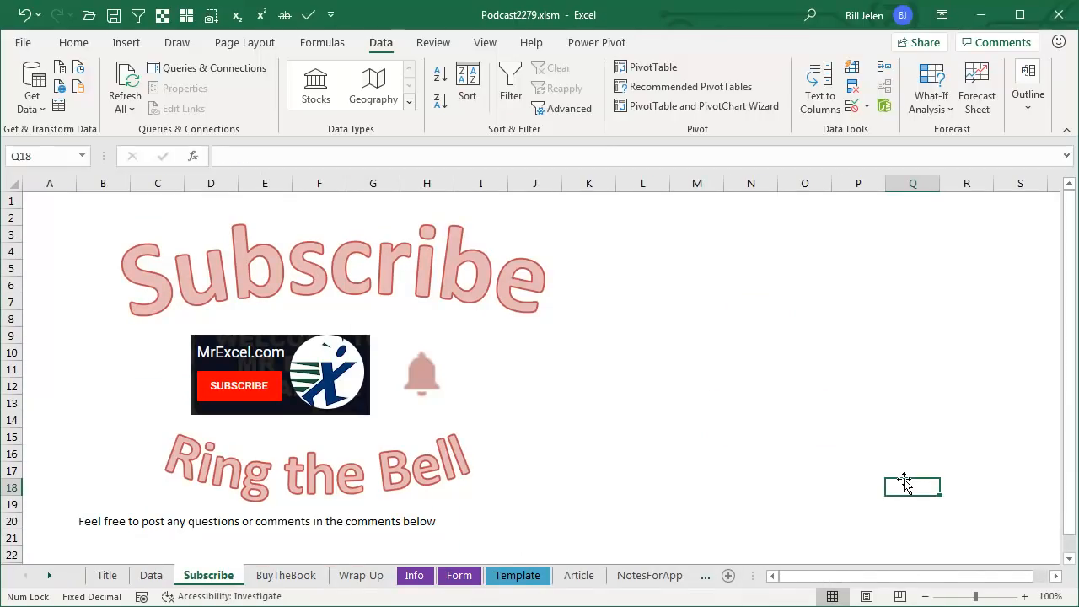
pyautogui.moveTo(901, 483)
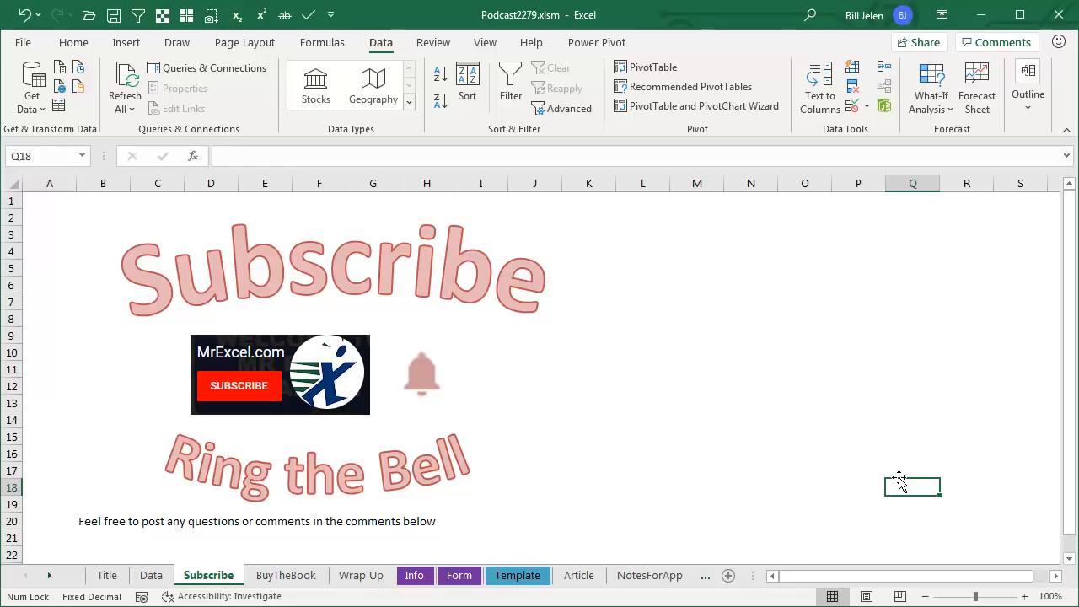
pyautogui.moveTo(897, 479)
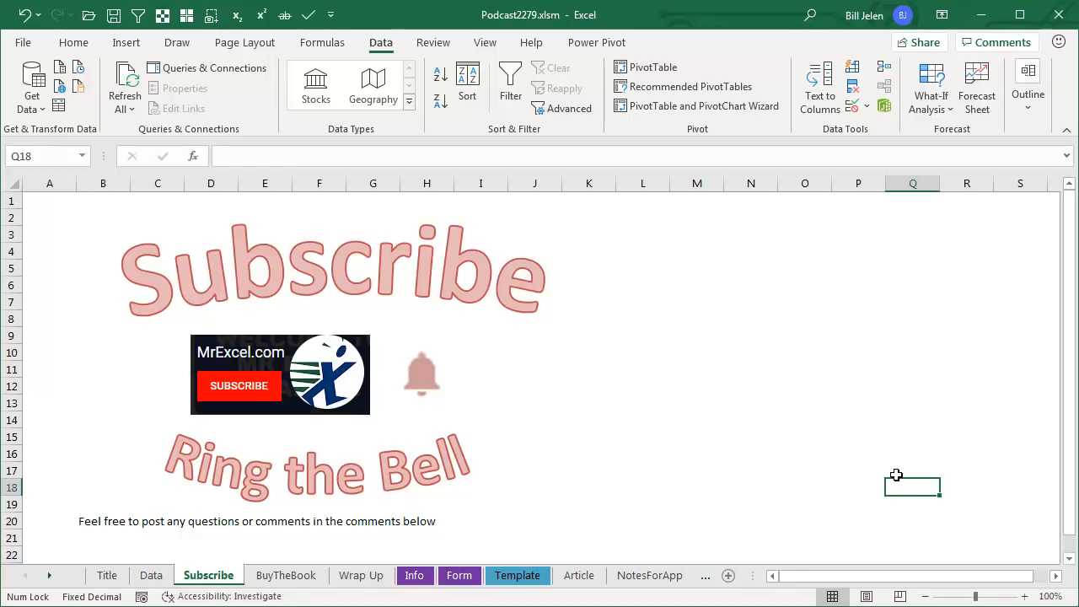
pyautogui.moveTo(874, 496)
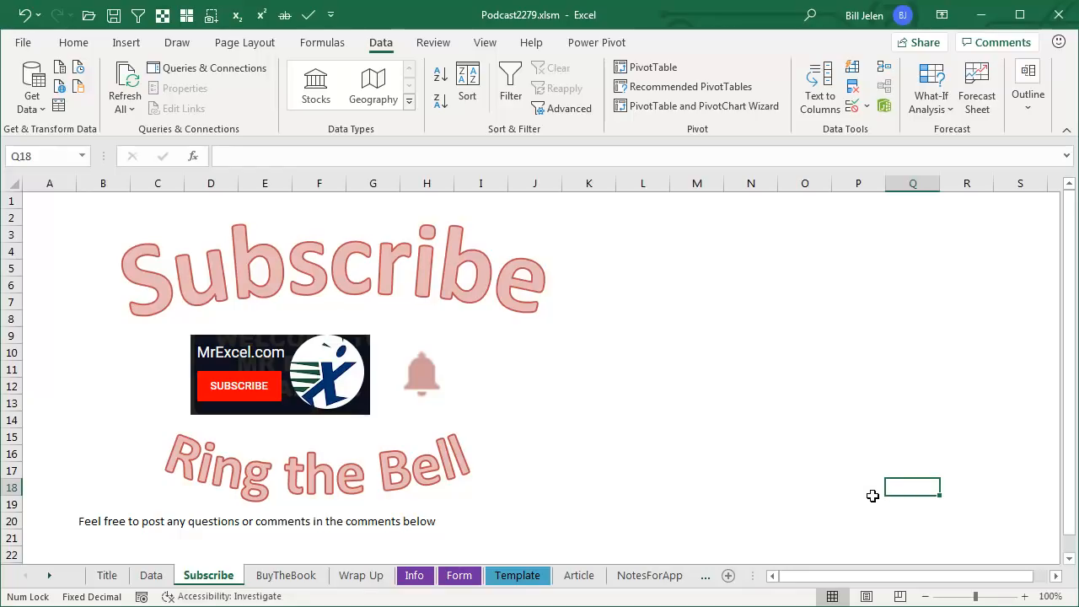